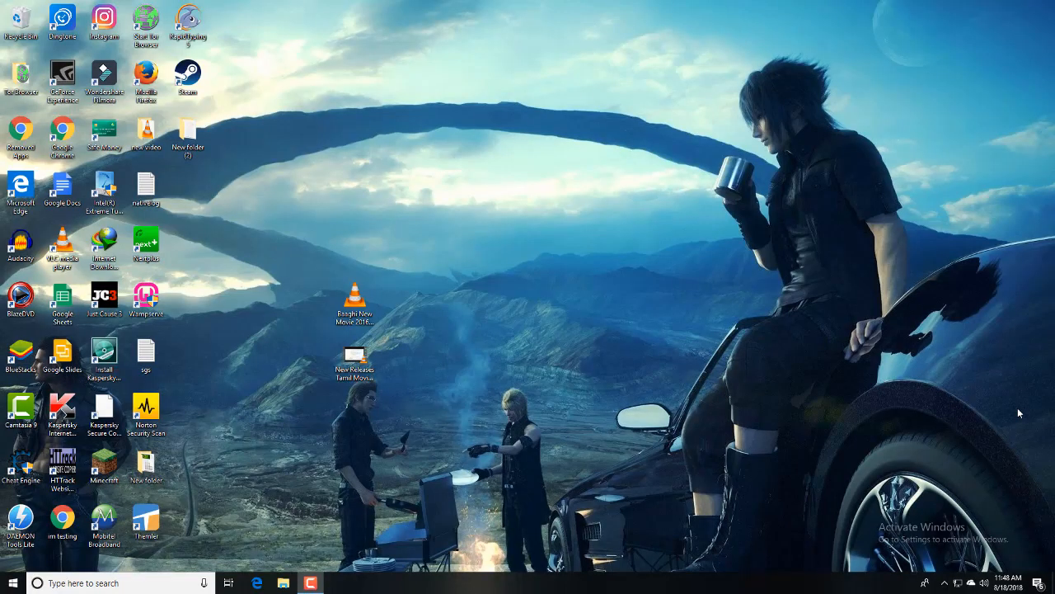
mouse_move(620, 347)
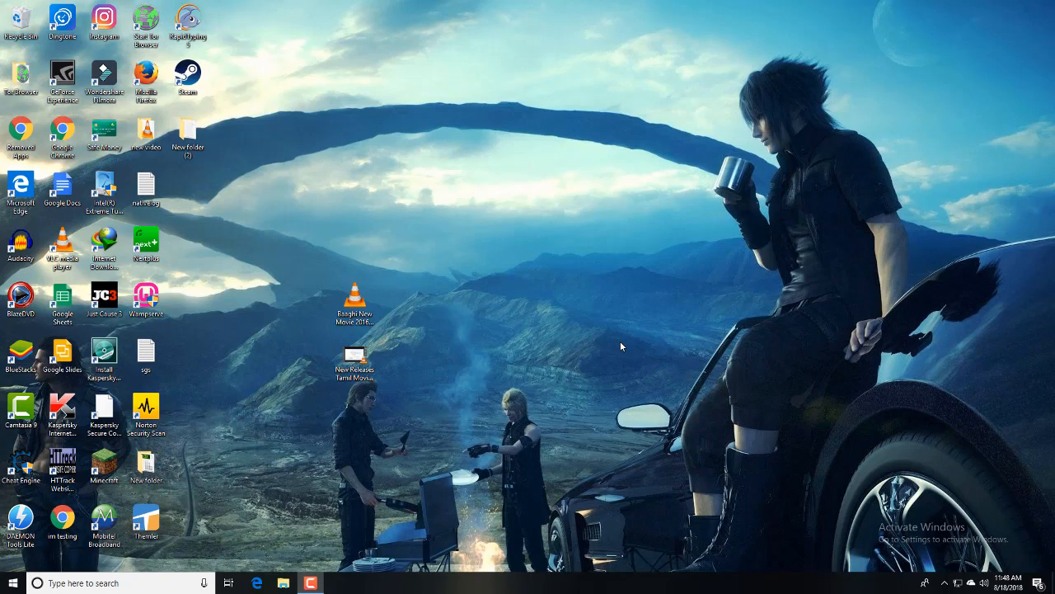
mouse_move(478, 277)
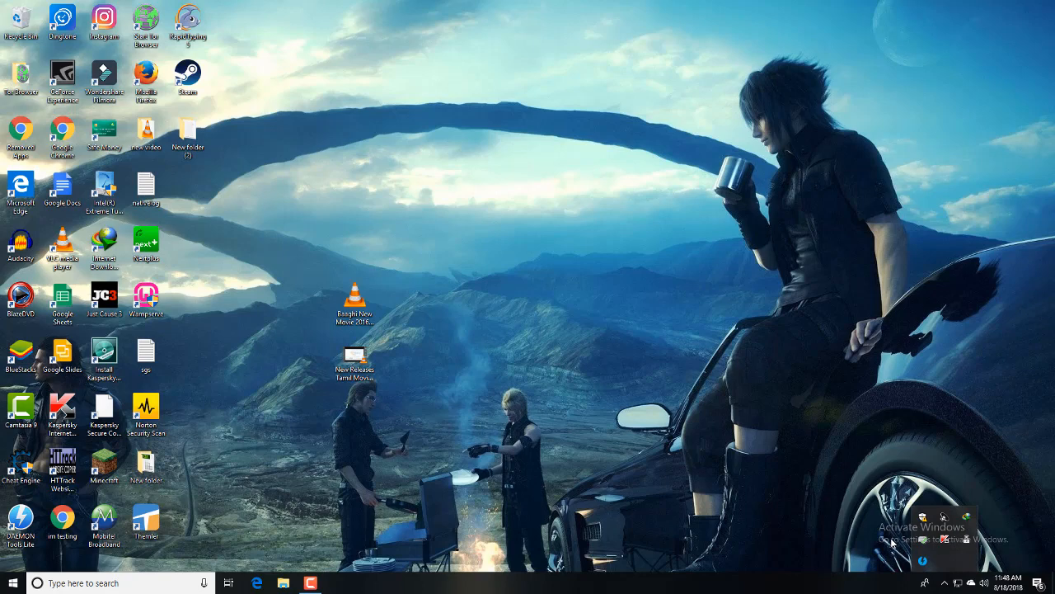
mouse_move(792, 490)
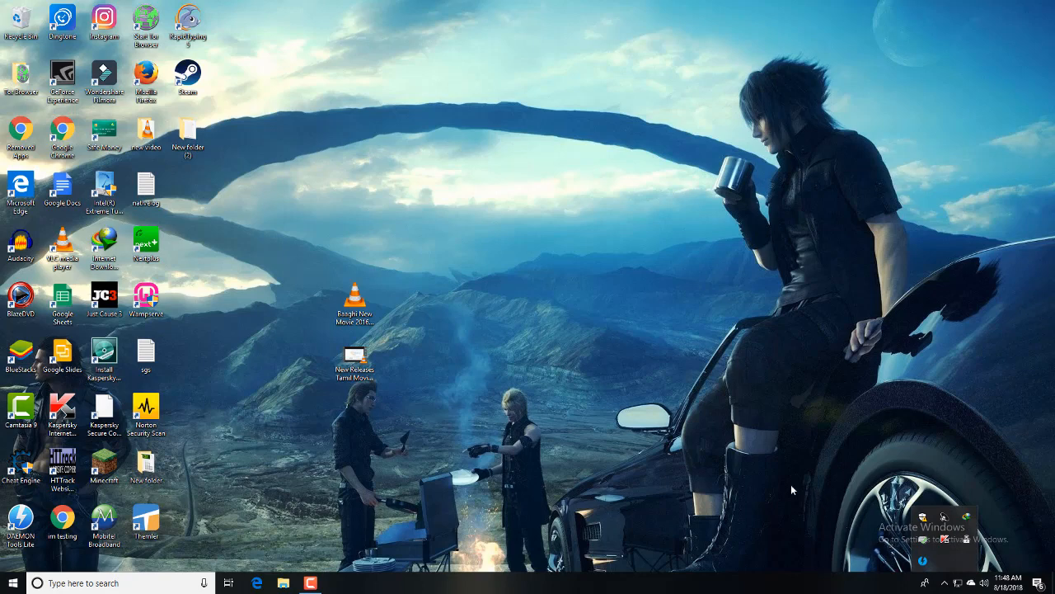
mouse_move(773, 483)
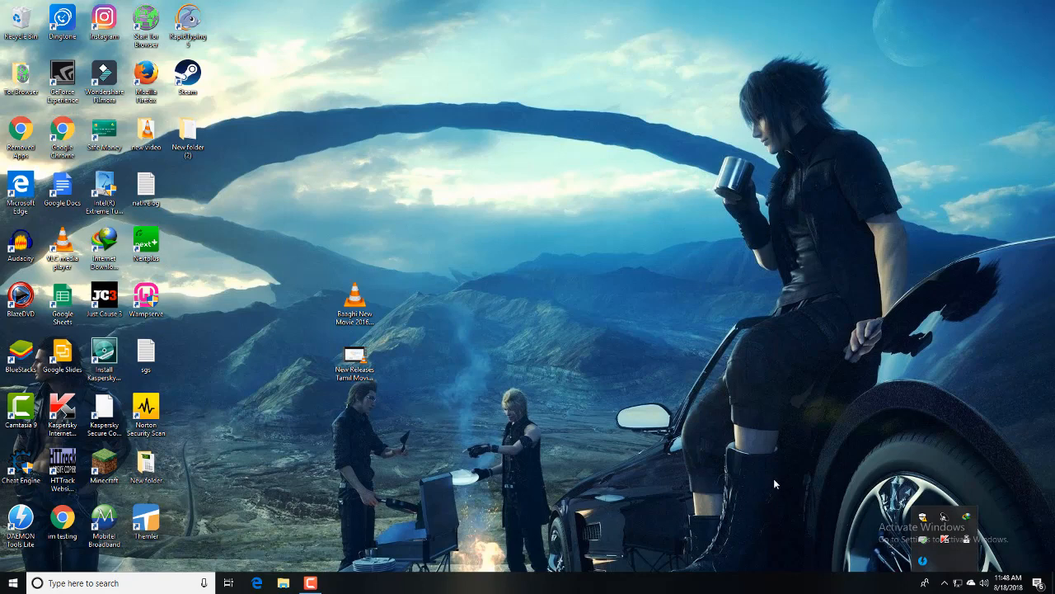
mouse_move(460, 272)
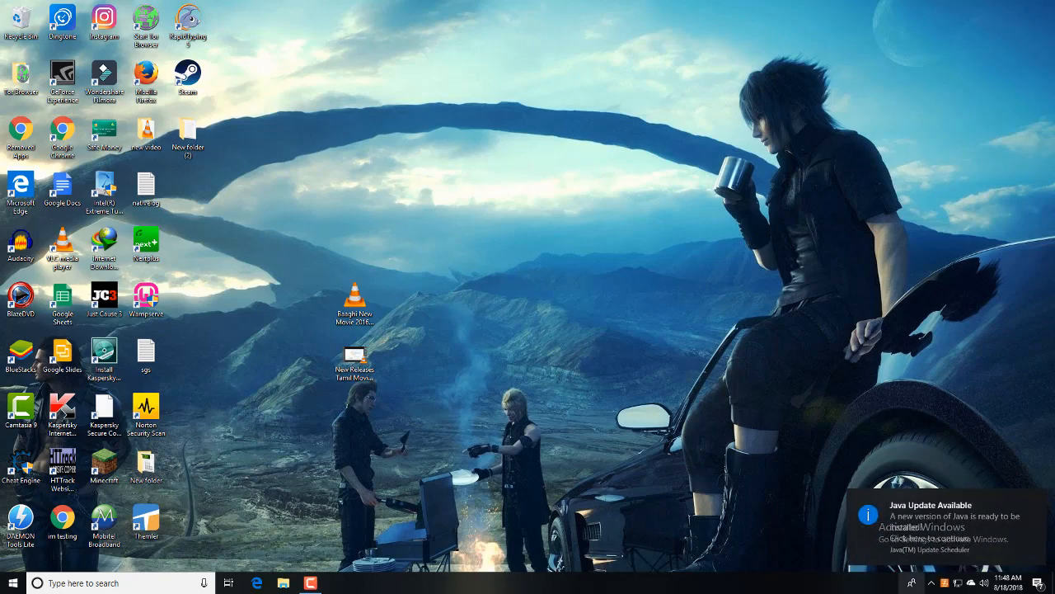
mouse_move(323, 245)
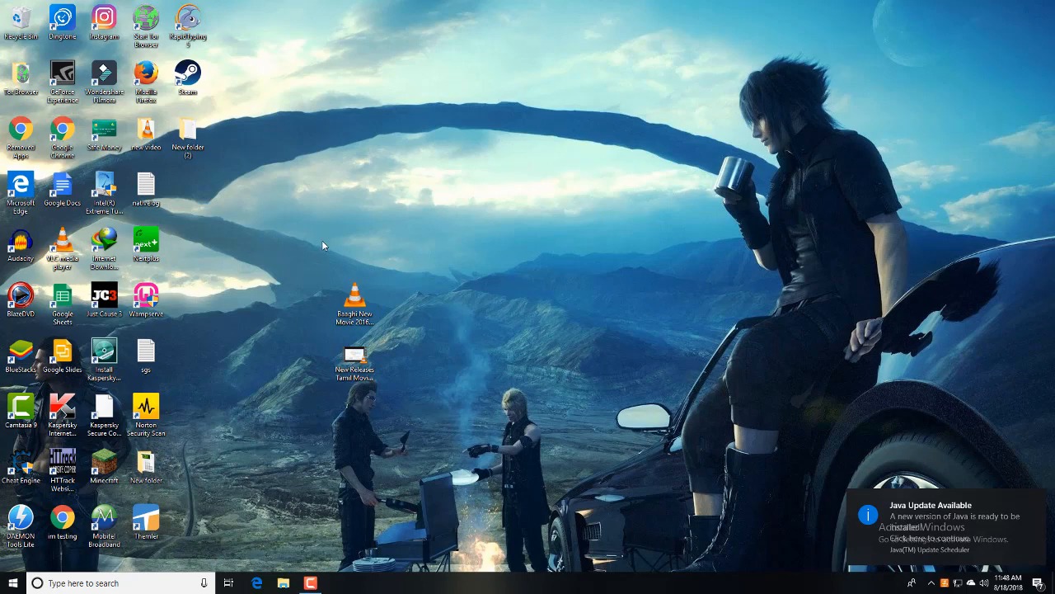
mouse_move(484, 279)
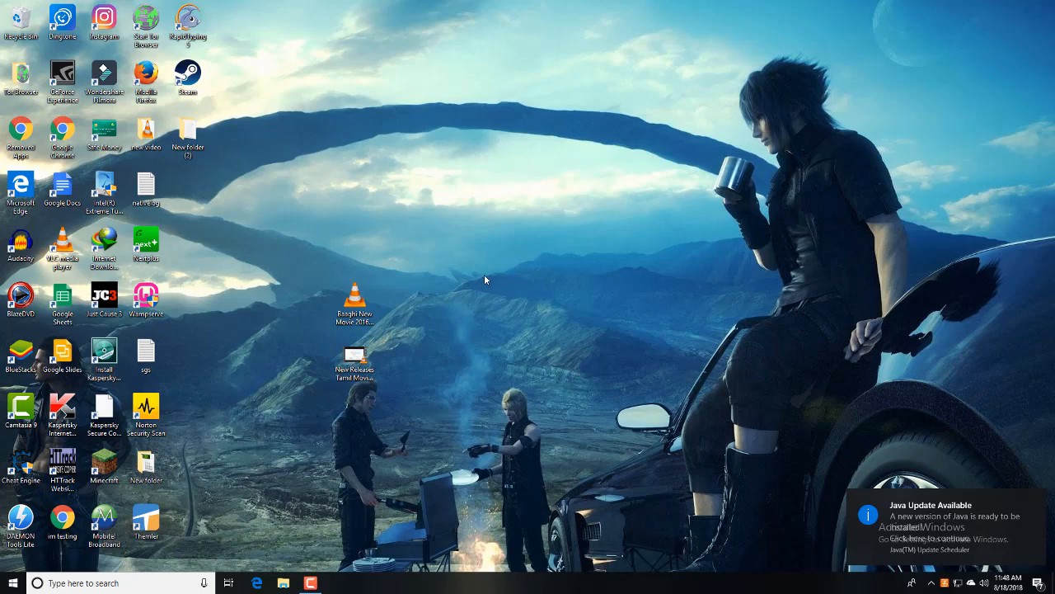
mouse_move(891, 585)
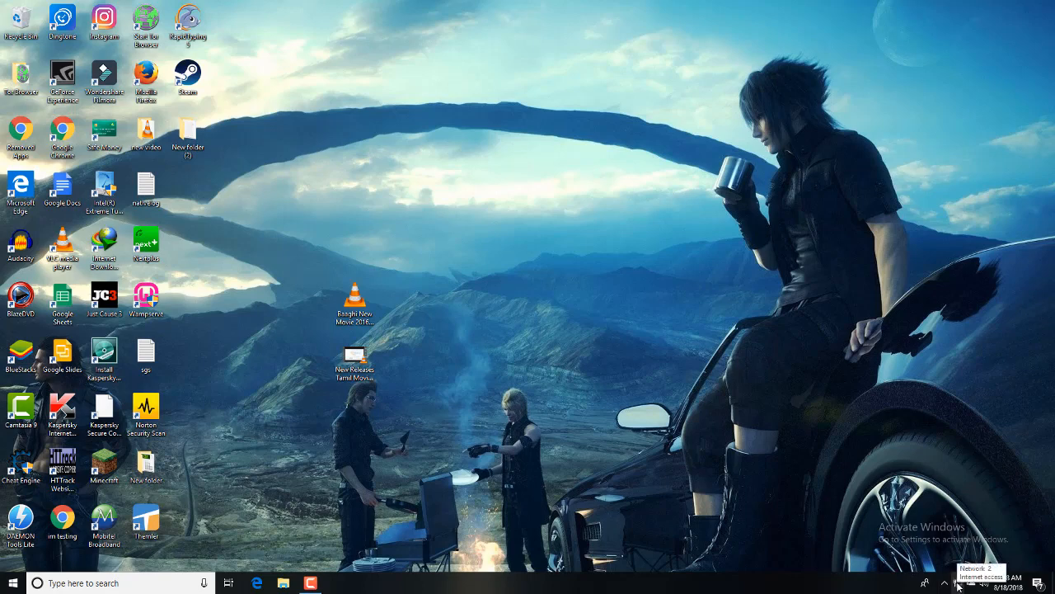
mouse_move(759, 471)
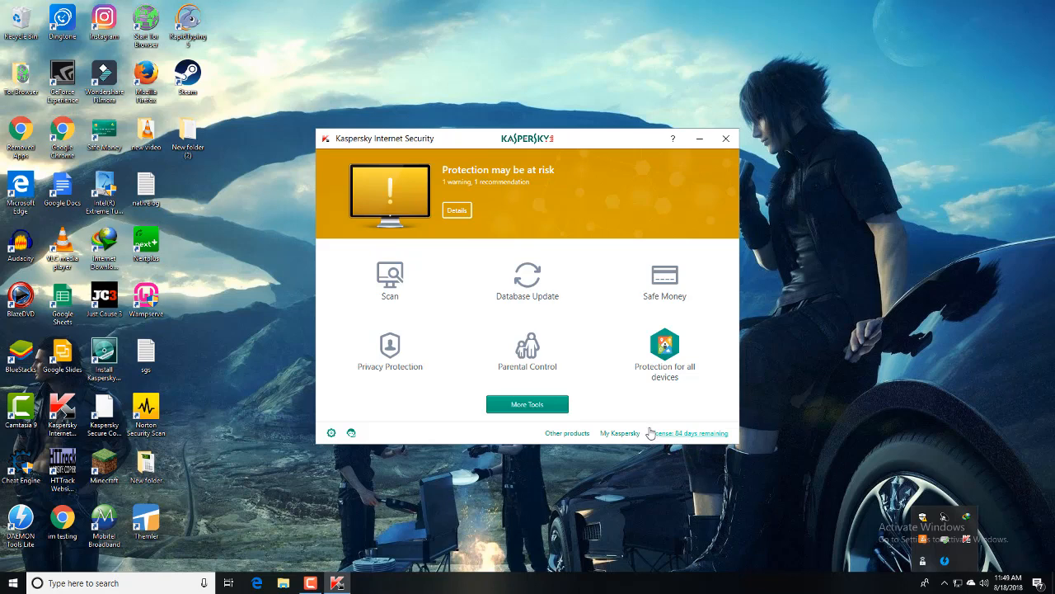
mouse_move(650, 427)
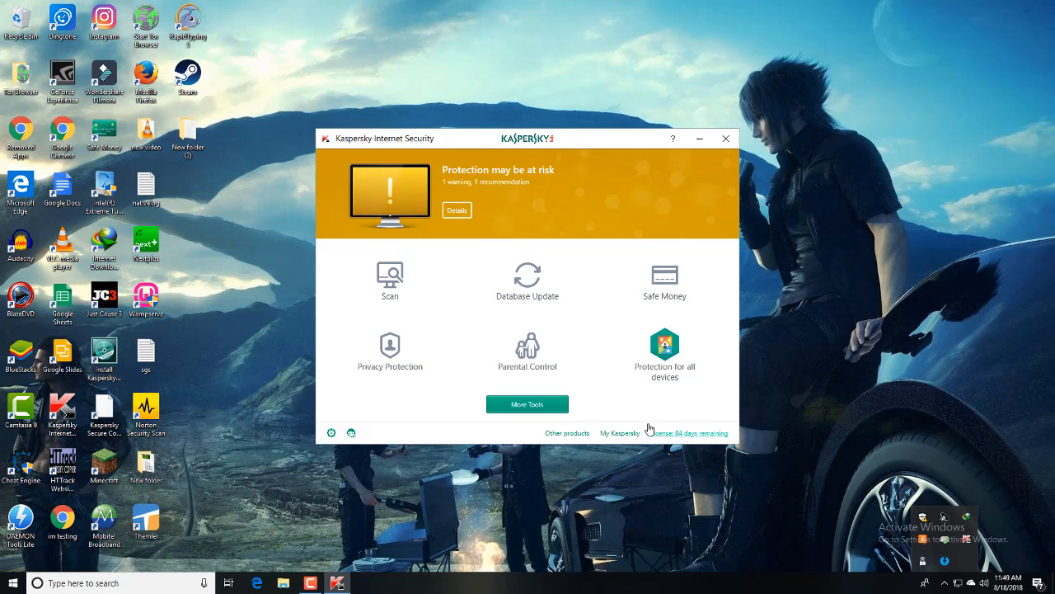
mouse_move(723, 451)
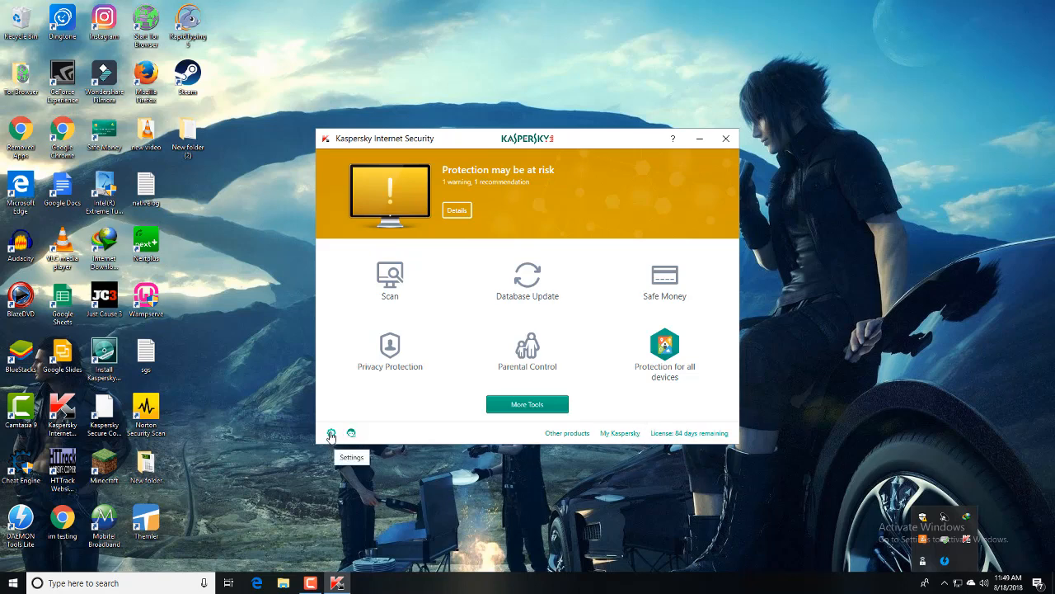
Turn off Self-Defense under Additional settings and return to the main protection overview
click(331, 432)
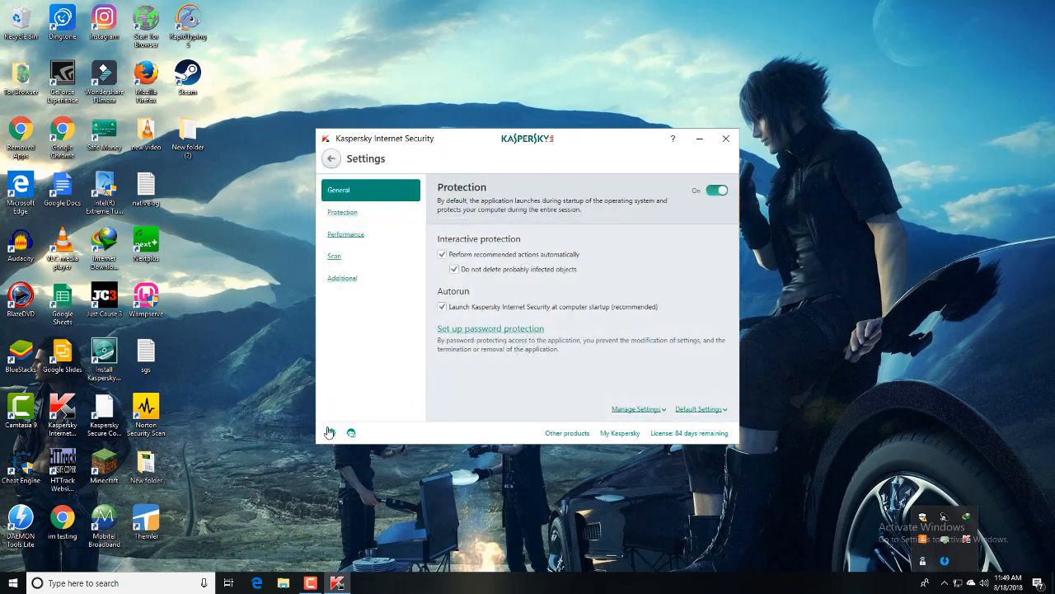
mouse_move(345, 234)
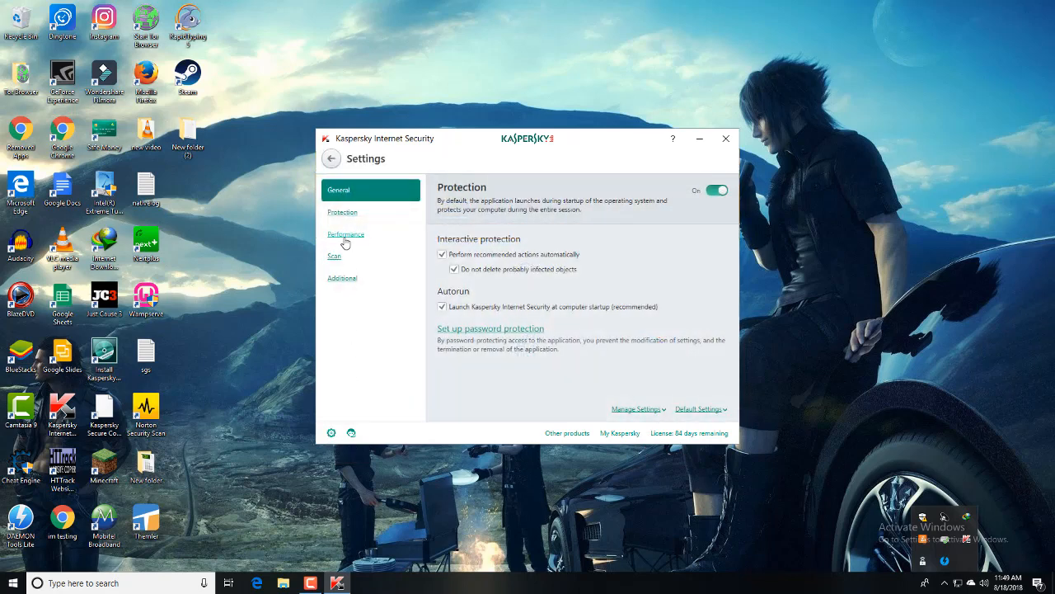
click(342, 278)
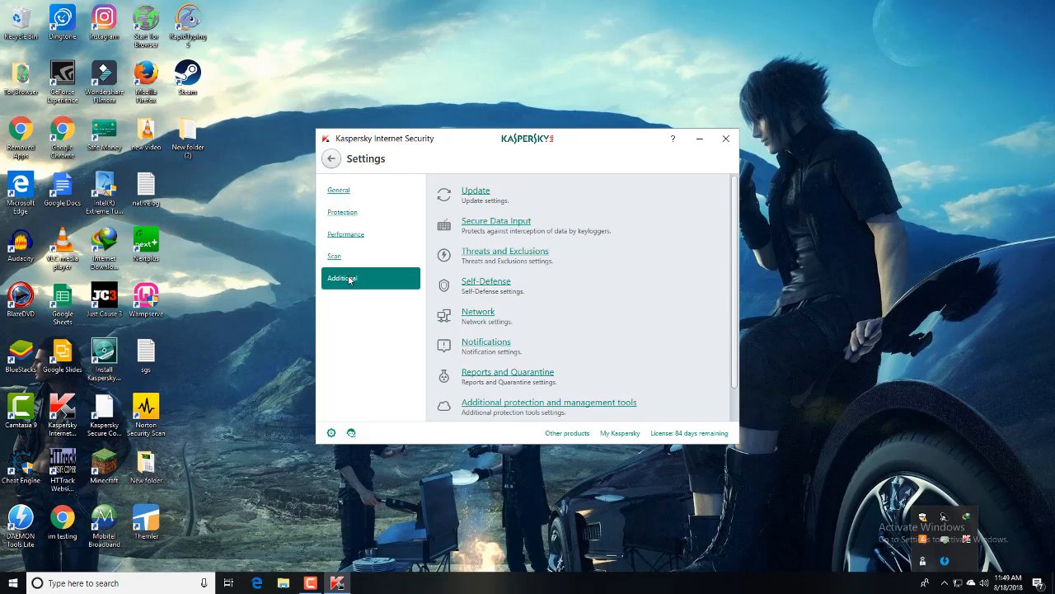
mouse_move(340, 285)
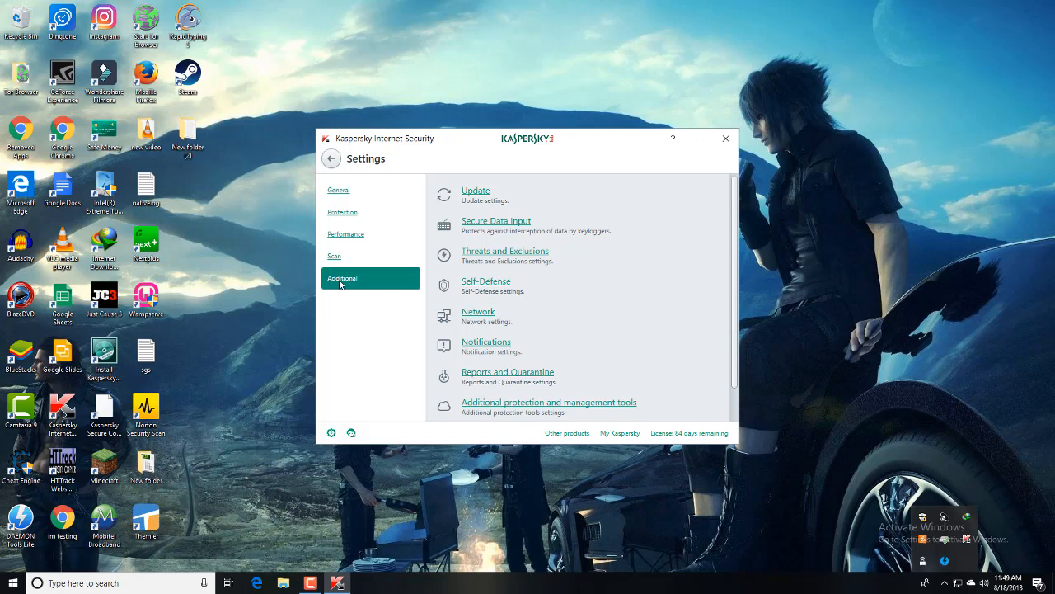
mouse_move(472, 286)
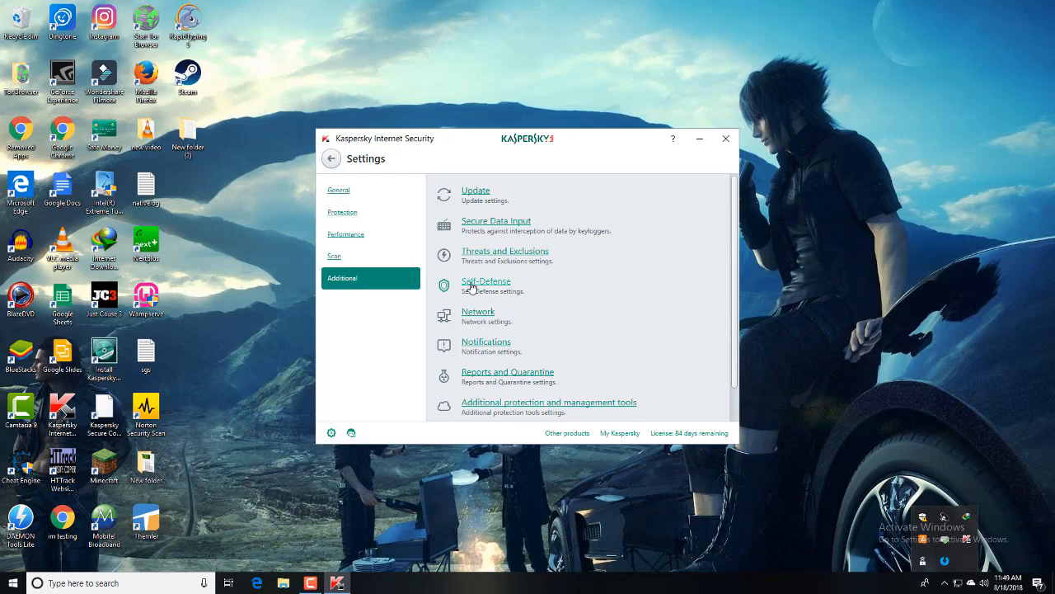
click(486, 280)
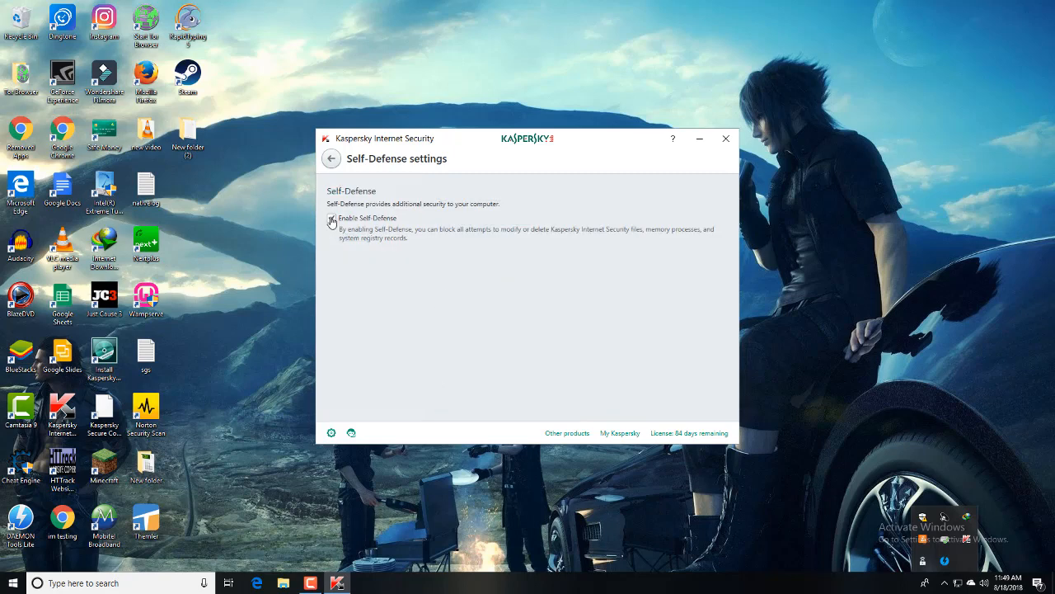
click(331, 217)
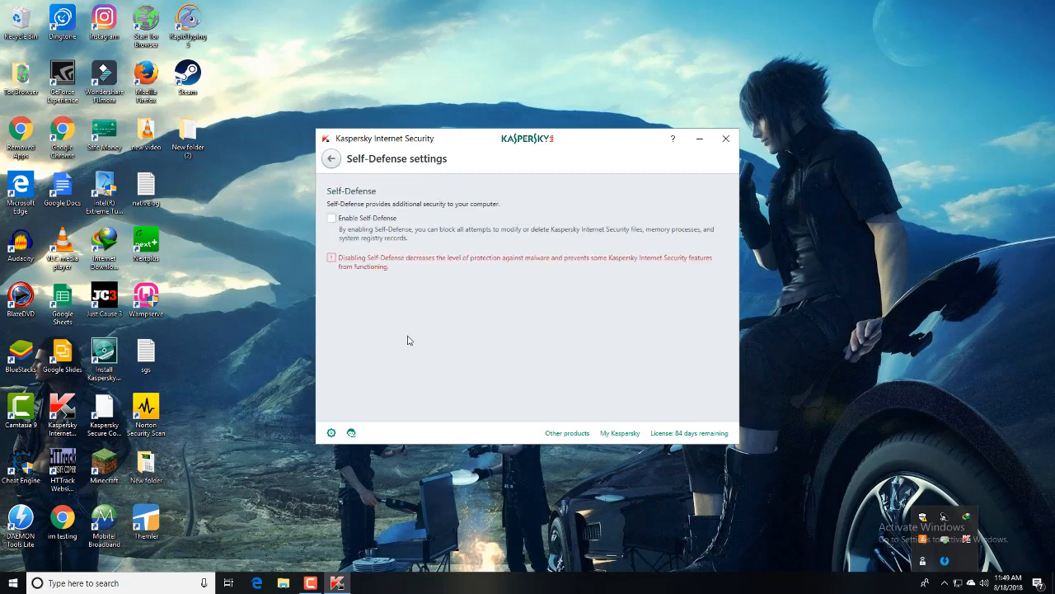
click(331, 432)
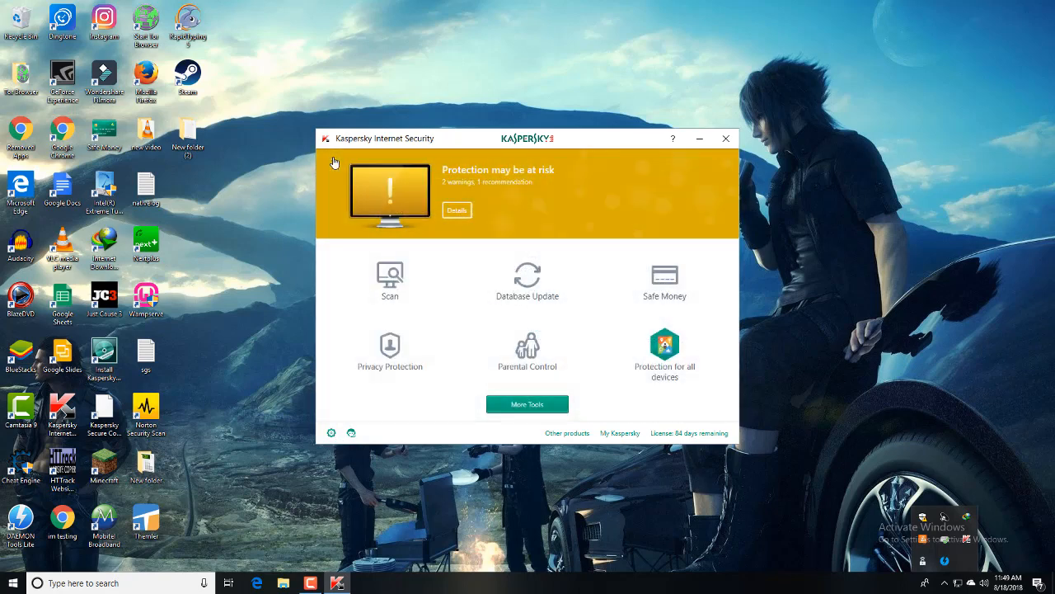
View the Notification Center warnings about disabled Self-Defense and the trial licence, then close Kaspersky
click(457, 209)
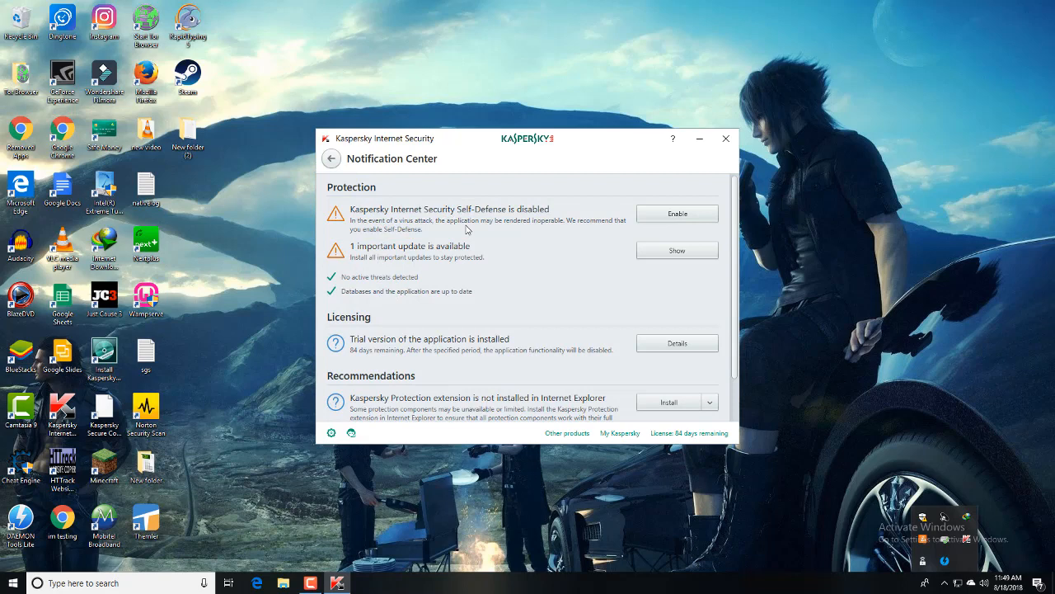
mouse_move(479, 221)
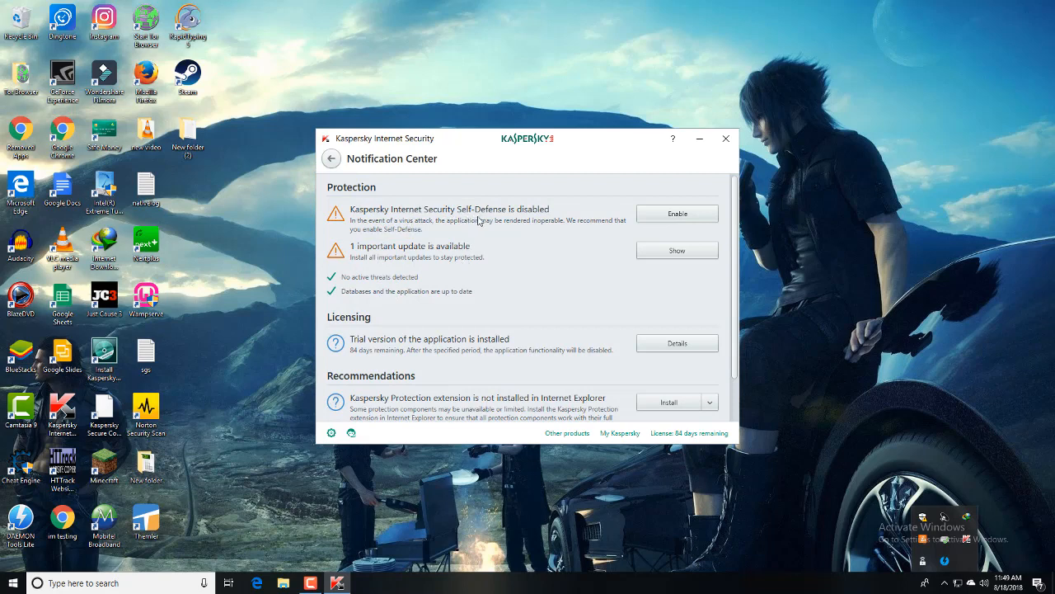
mouse_move(600, 230)
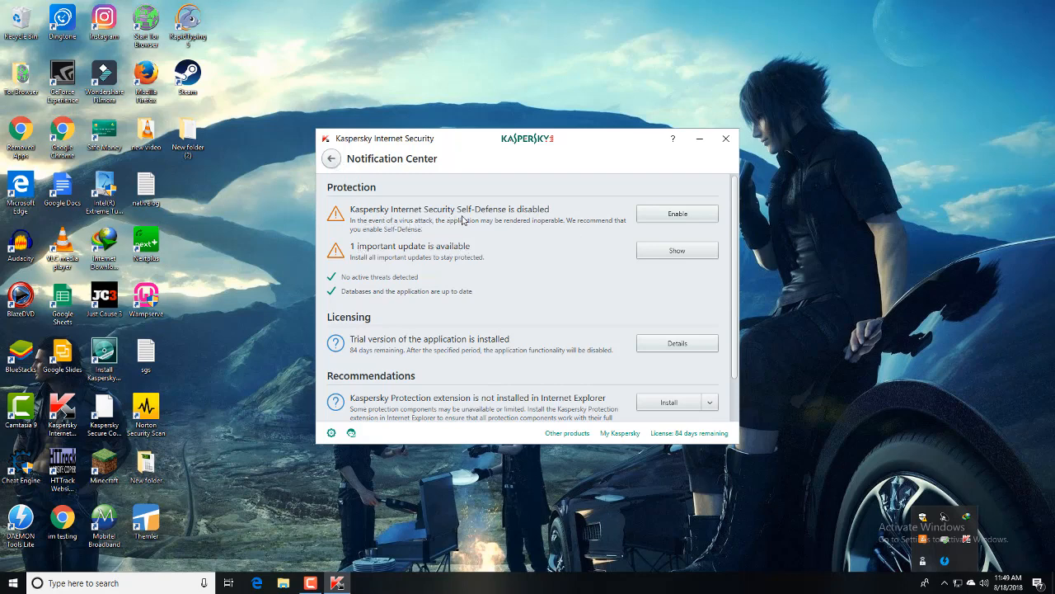
mouse_move(782, 200)
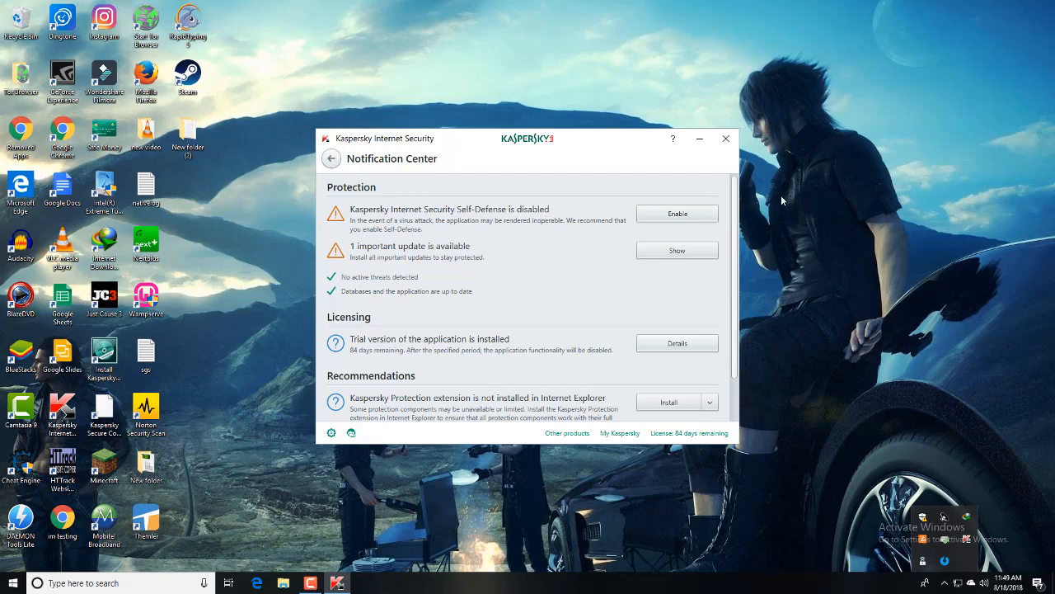
click(726, 138)
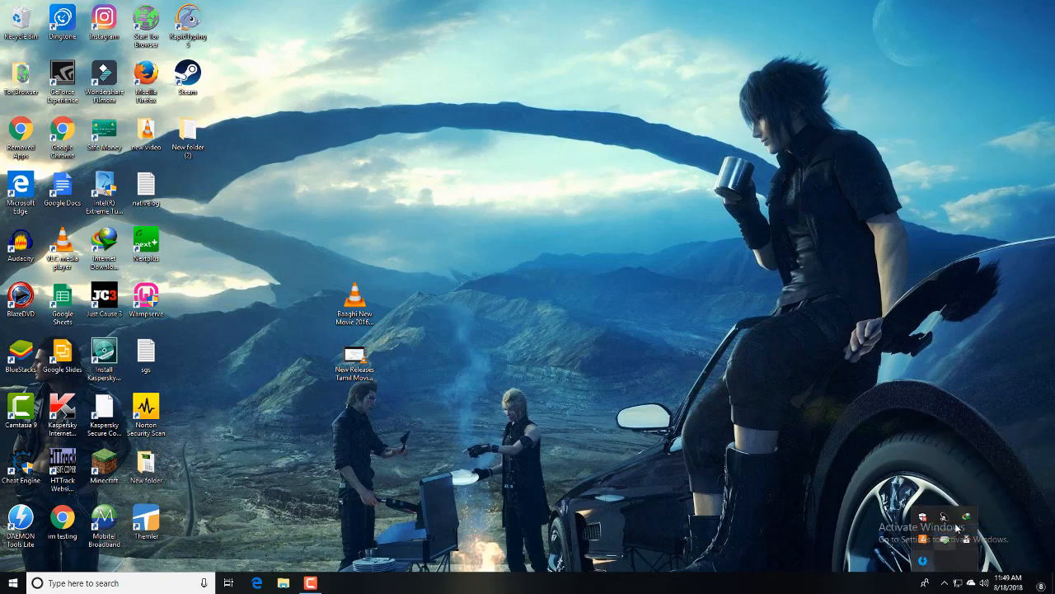
mouse_move(252, 514)
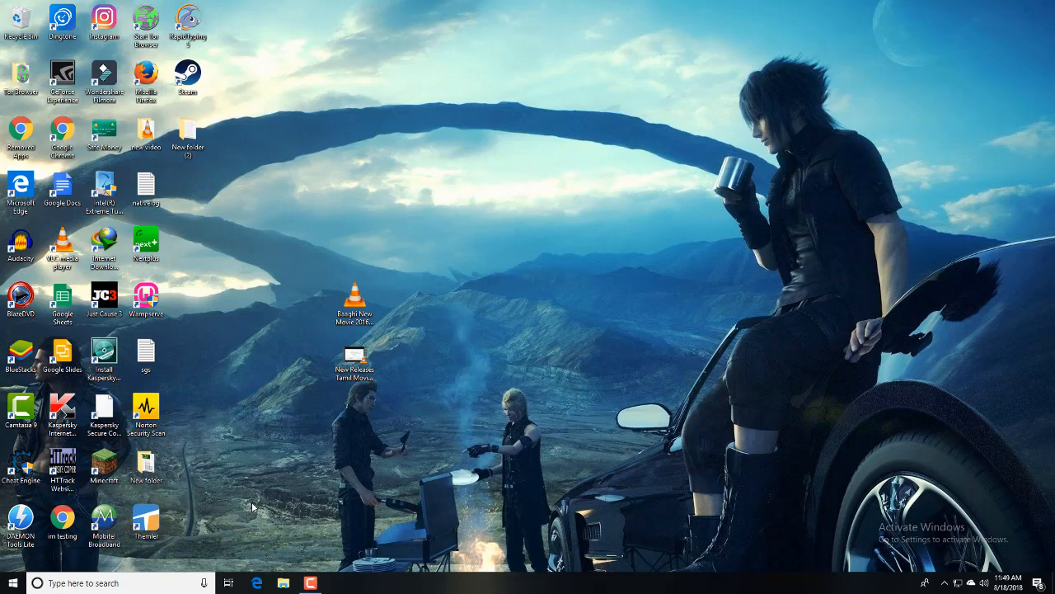
mouse_move(281, 568)
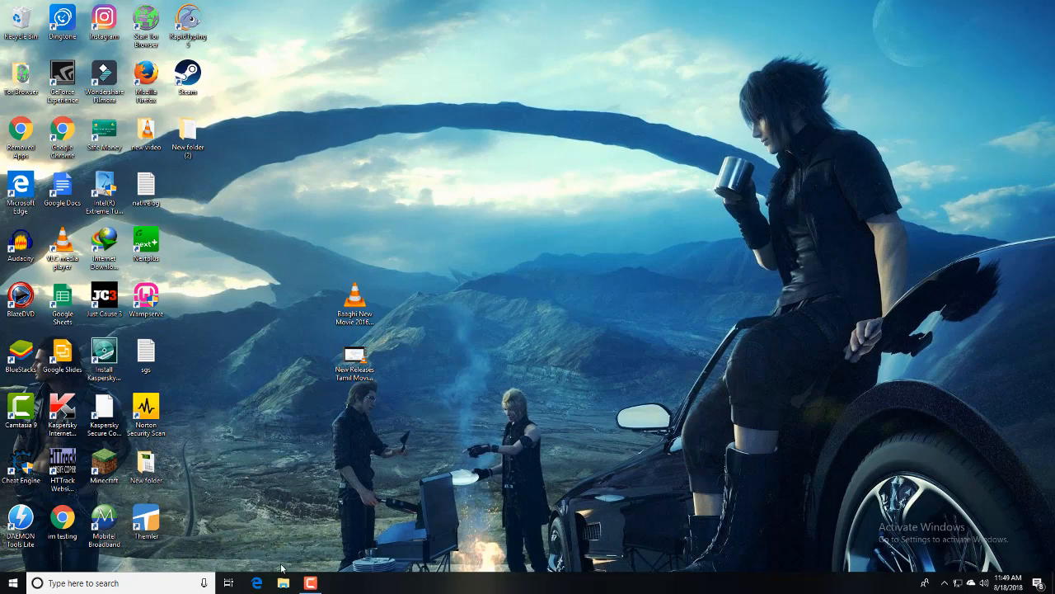
mouse_move(266, 442)
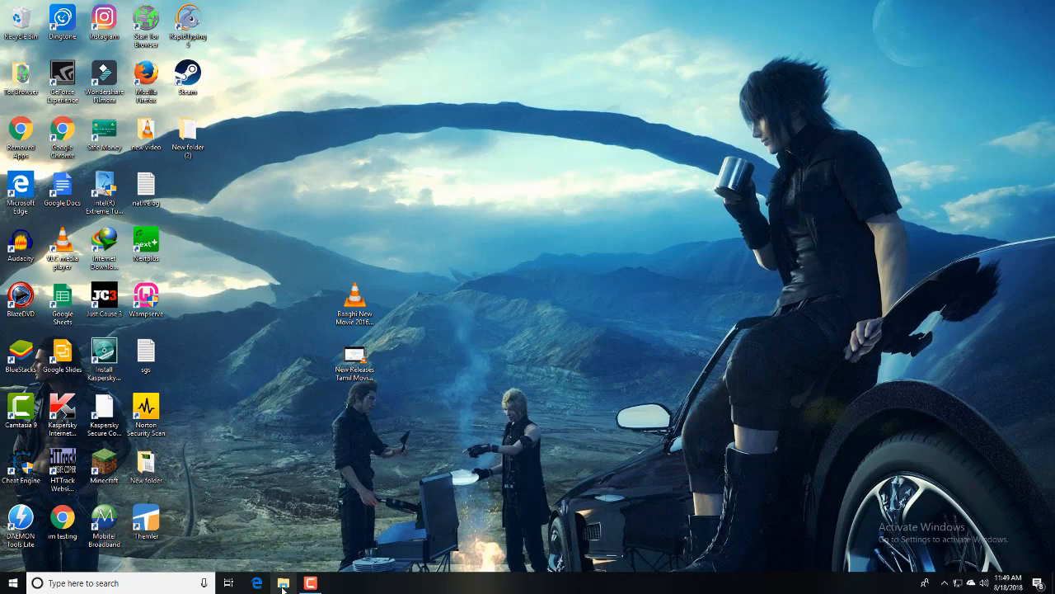
Launch File Explorer from the taskbar
click(284, 583)
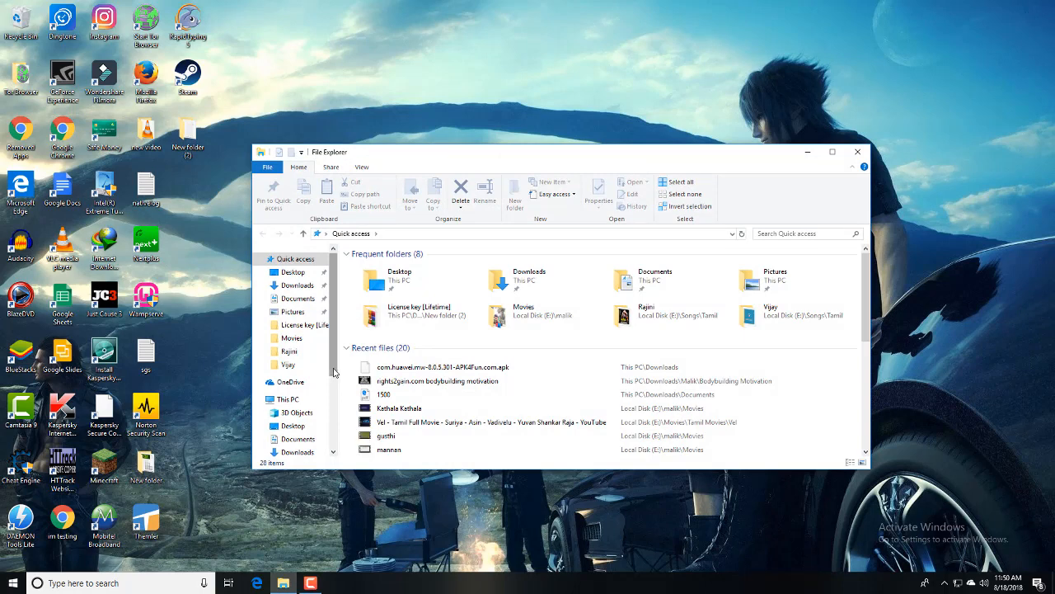
Open the Downloads folder from Quick access to list the downloaded files
scroll(down, 3)
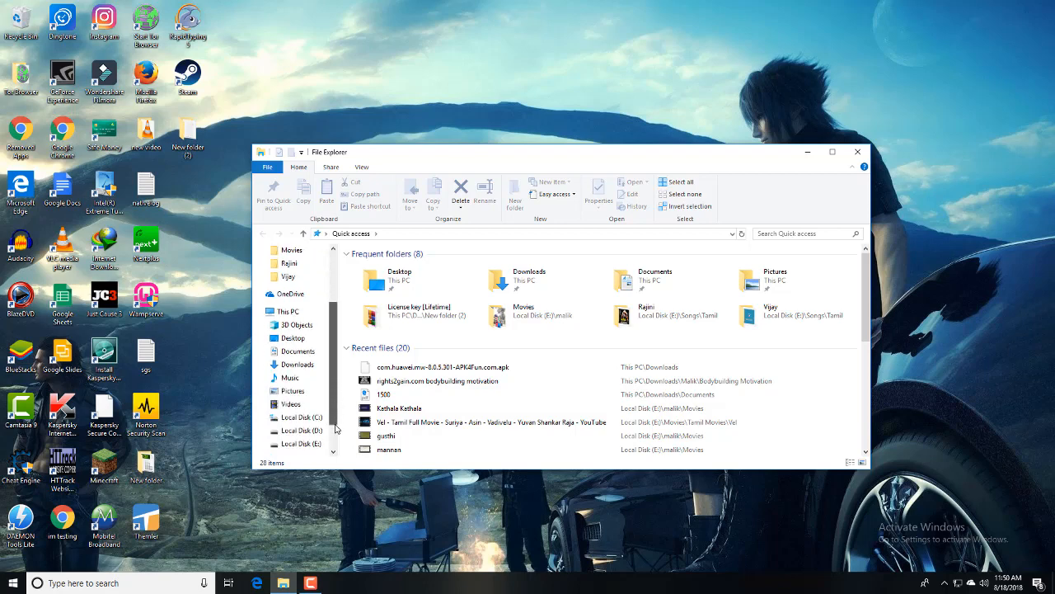
scroll(down, 3)
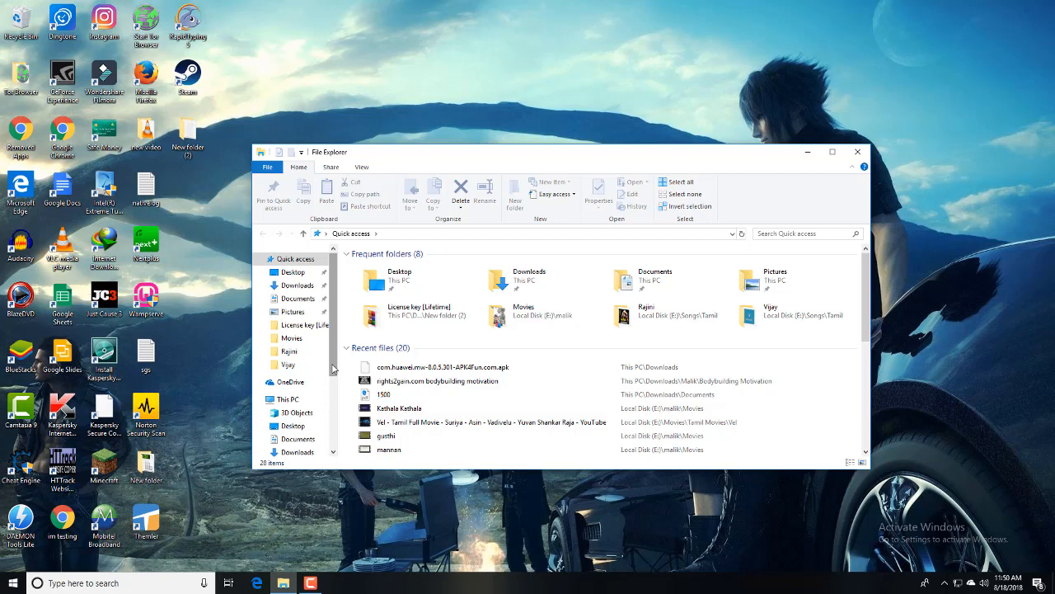
click(399, 407)
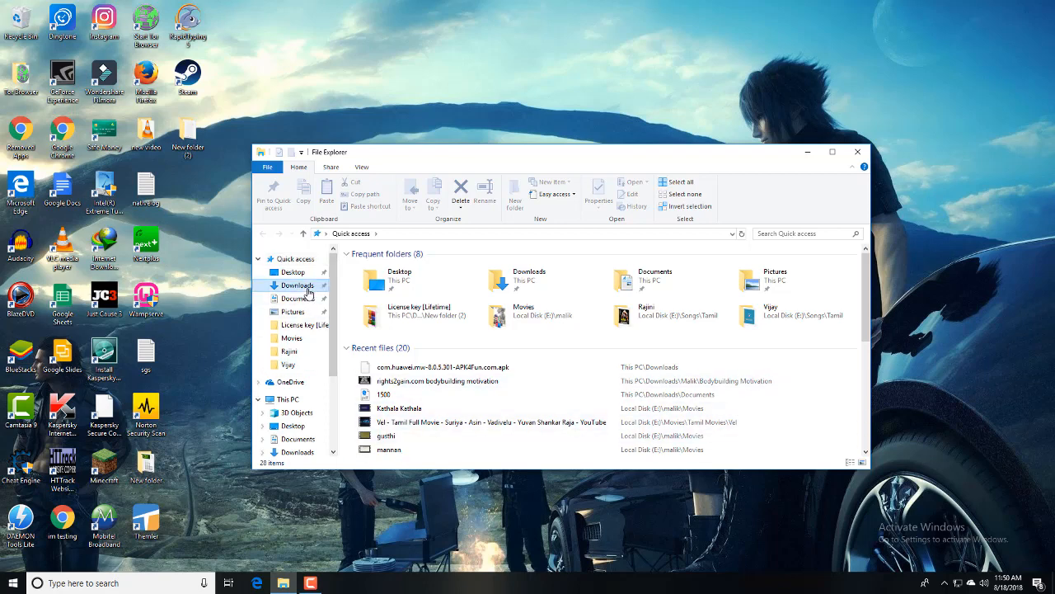
click(297, 284)
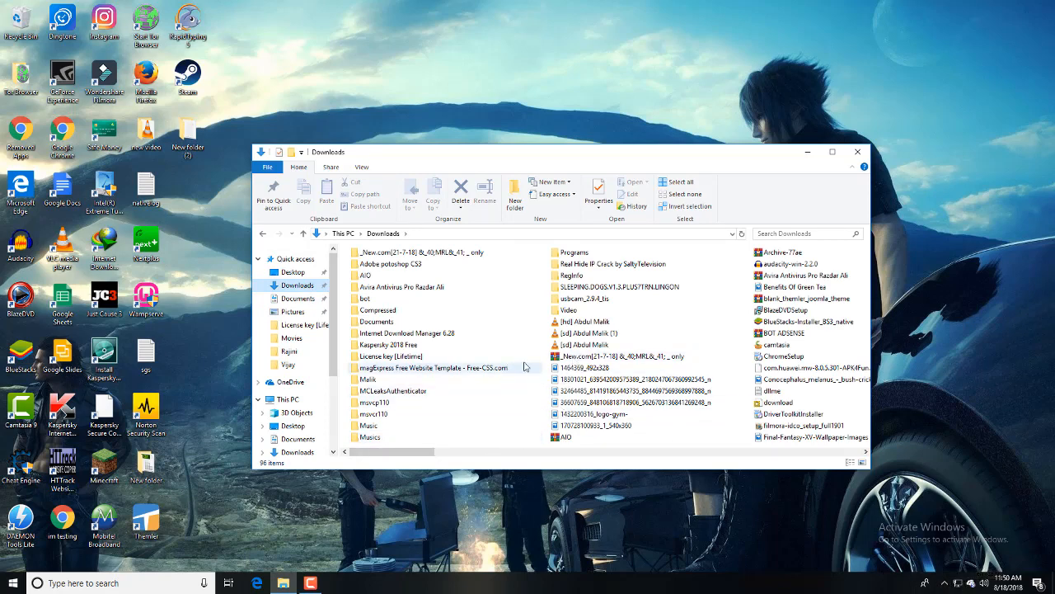
Select the long-named _New.com archive in Downloads for extraction
click(622, 355)
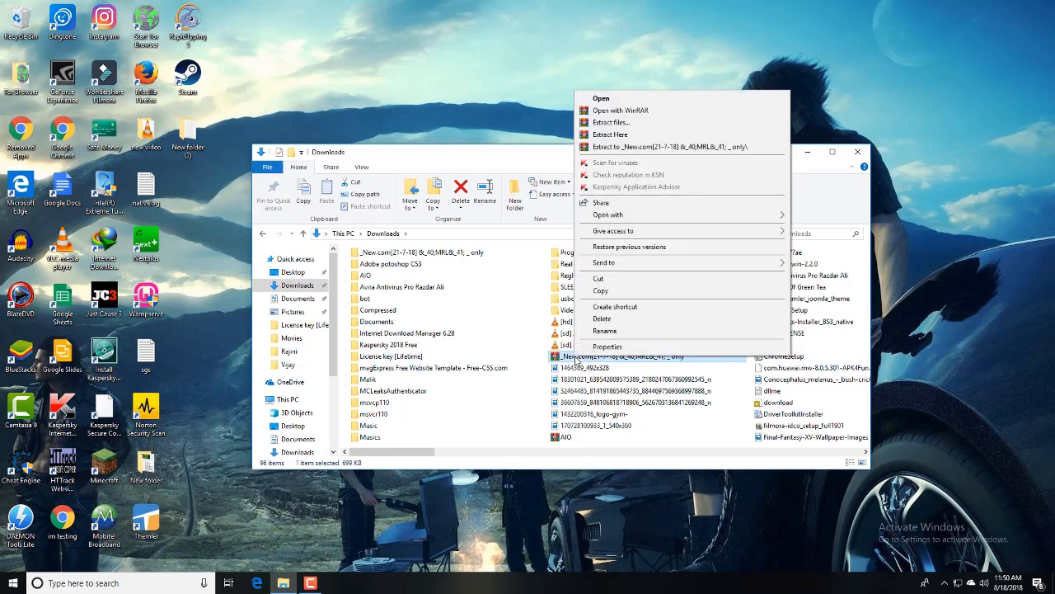
mouse_move(629, 147)
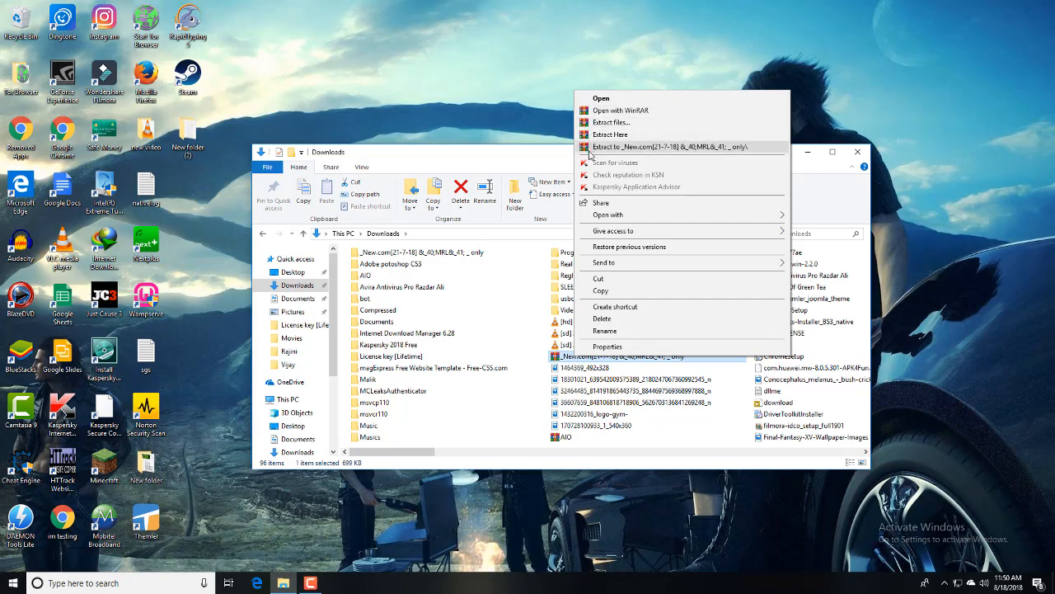
mouse_move(695, 110)
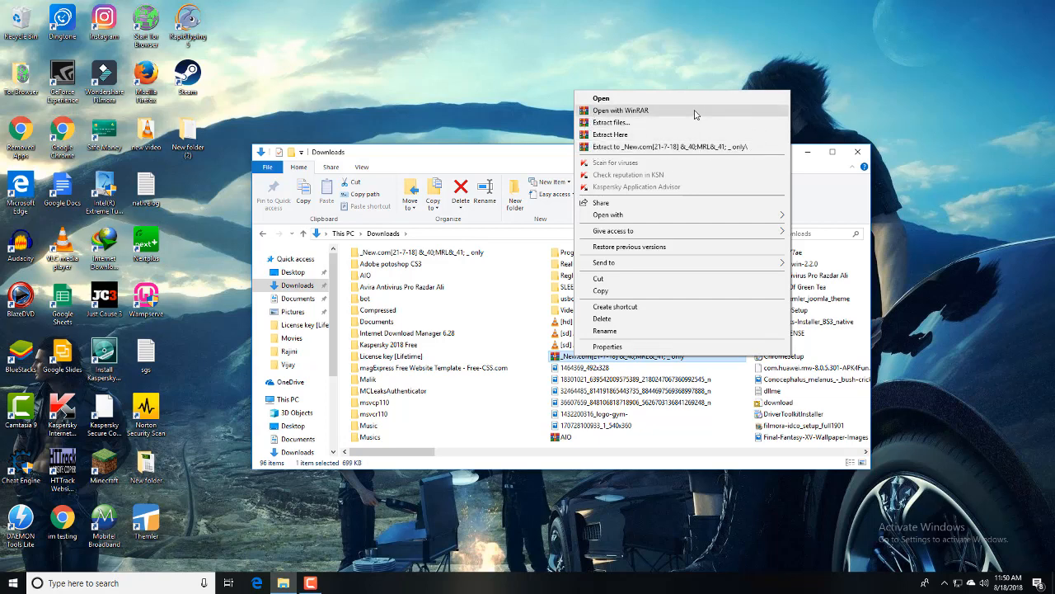
mouse_move(627, 111)
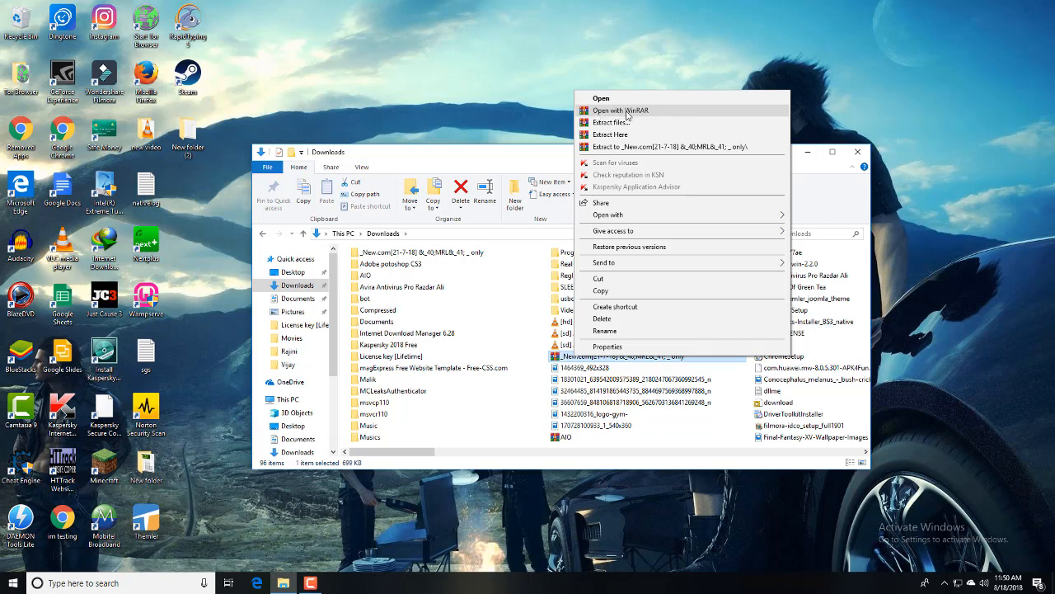
mouse_move(625, 121)
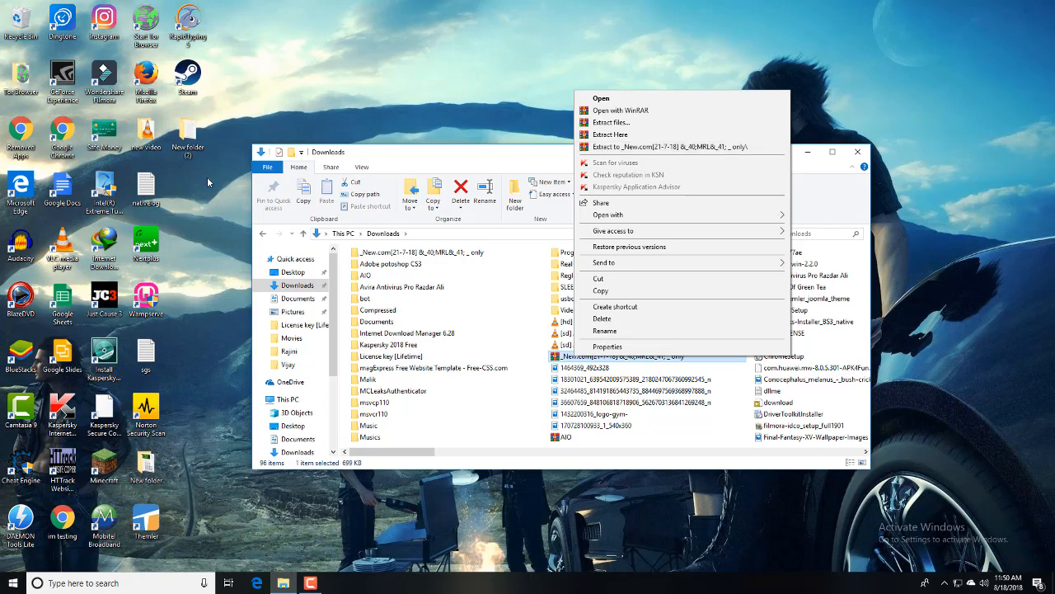
mouse_move(189, 172)
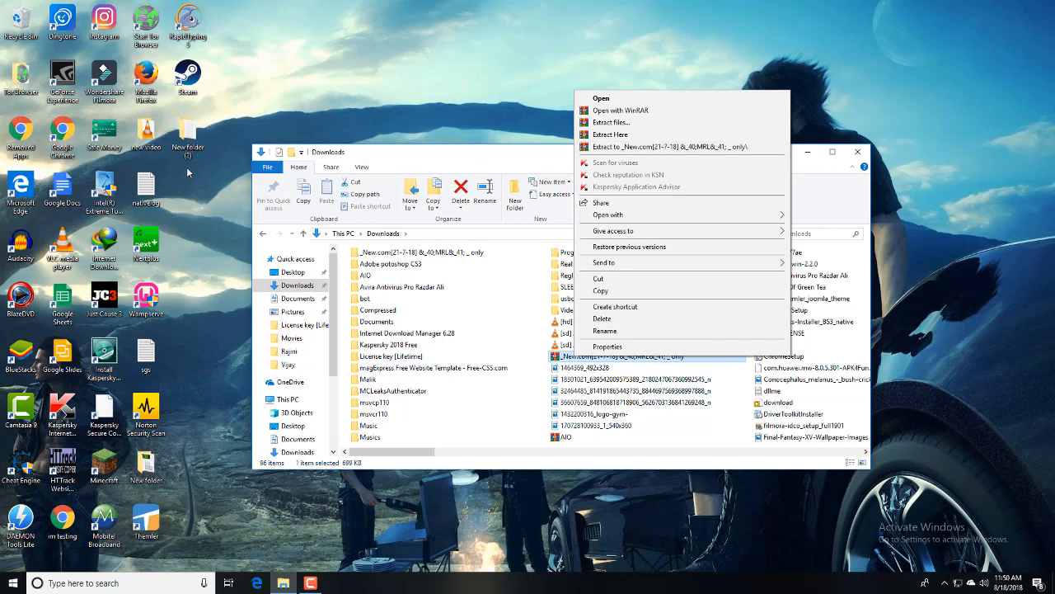
mouse_move(340, 226)
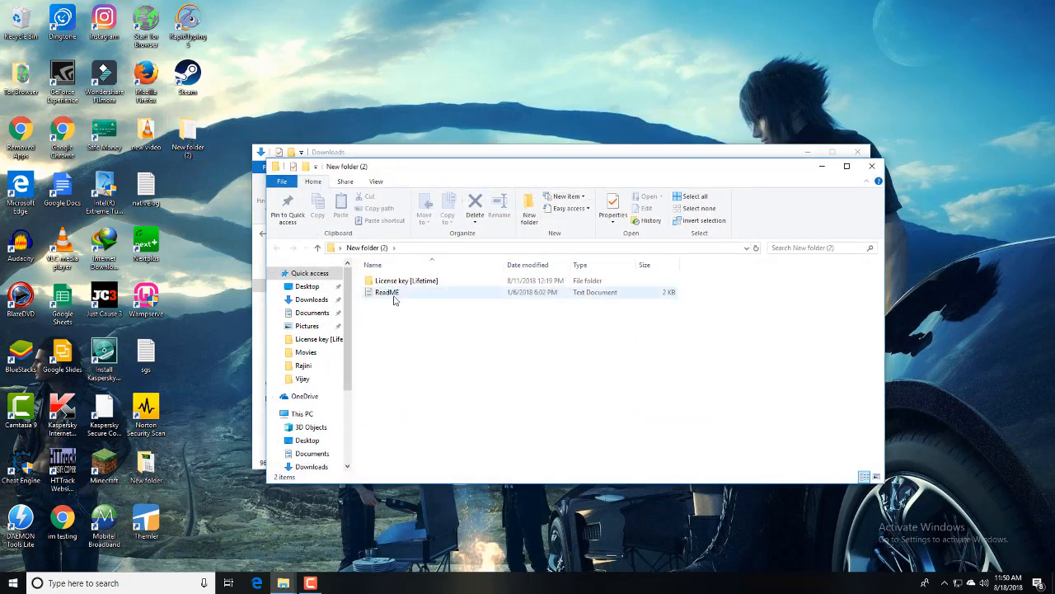
mouse_move(385, 291)
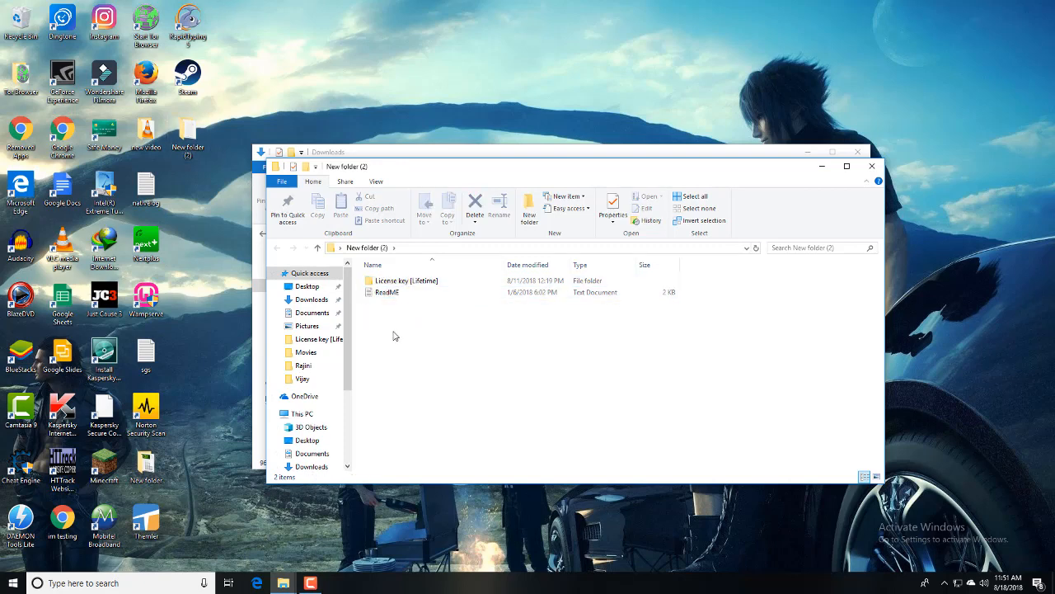
Extract the KRT_v5.1.0.41 archive inside License key [Lifetime] and open the new KRT_5.1.0.41 folder
click(405, 280)
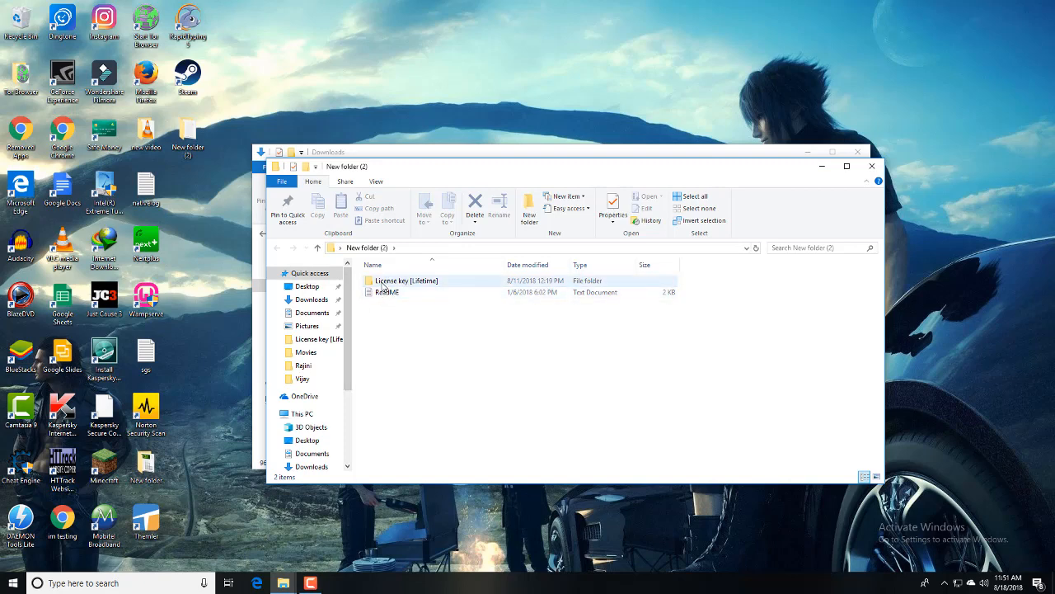
double_click(406, 280)
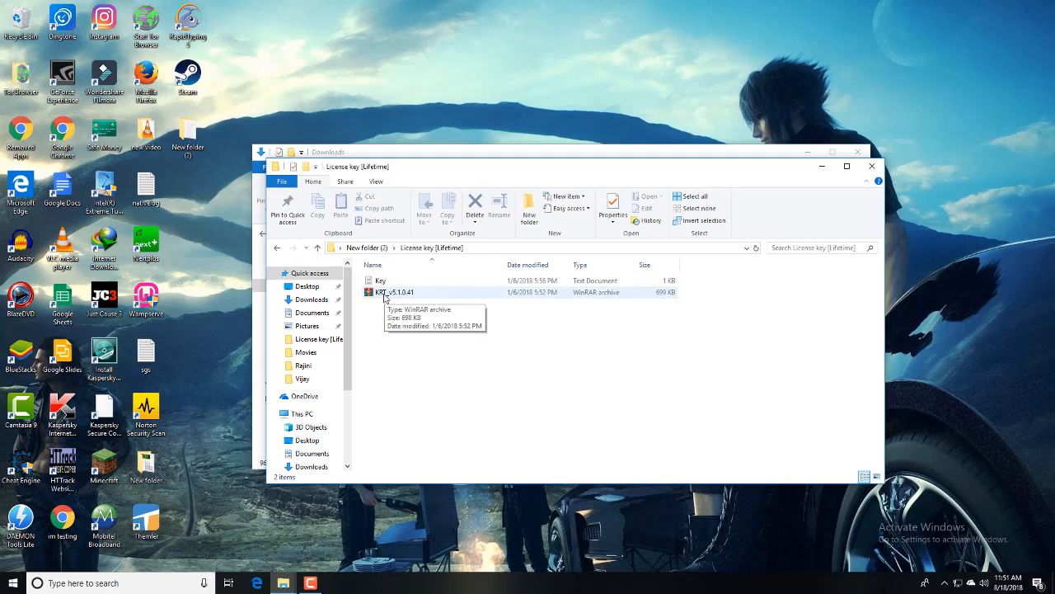
right_click(394, 292)
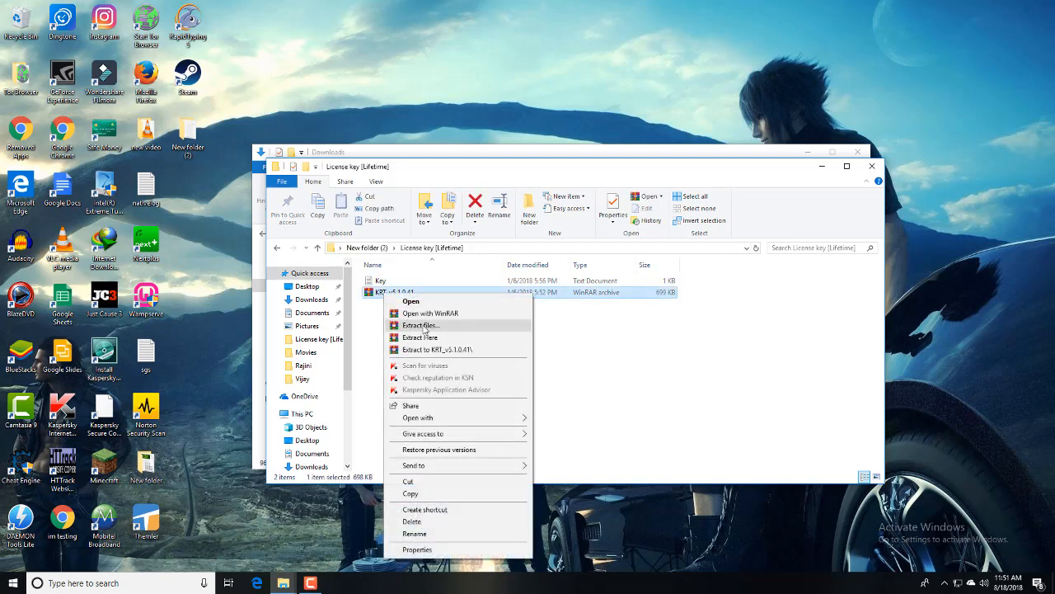
click(420, 336)
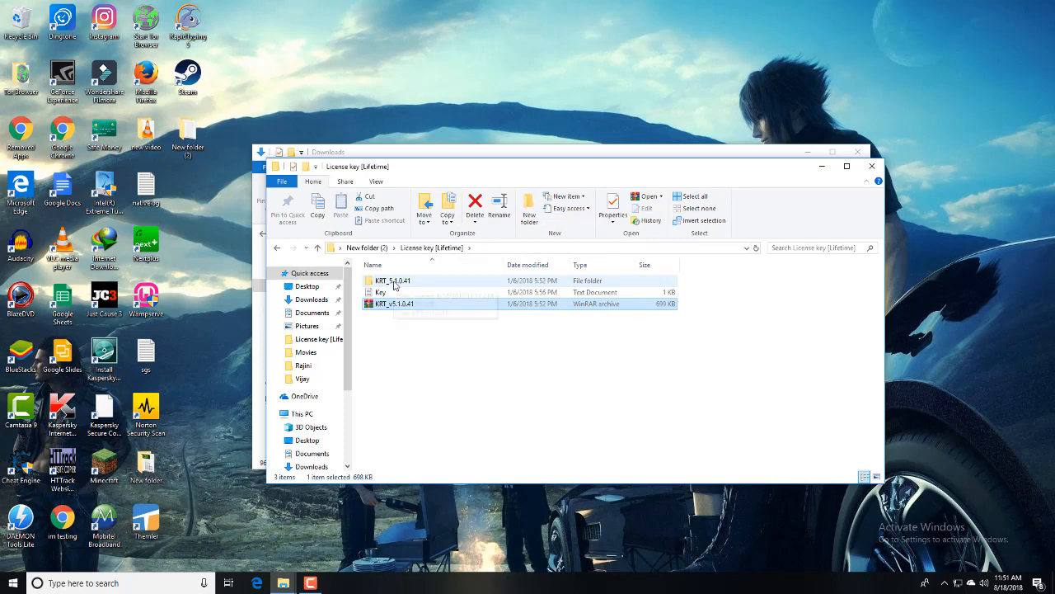
click(392, 280)
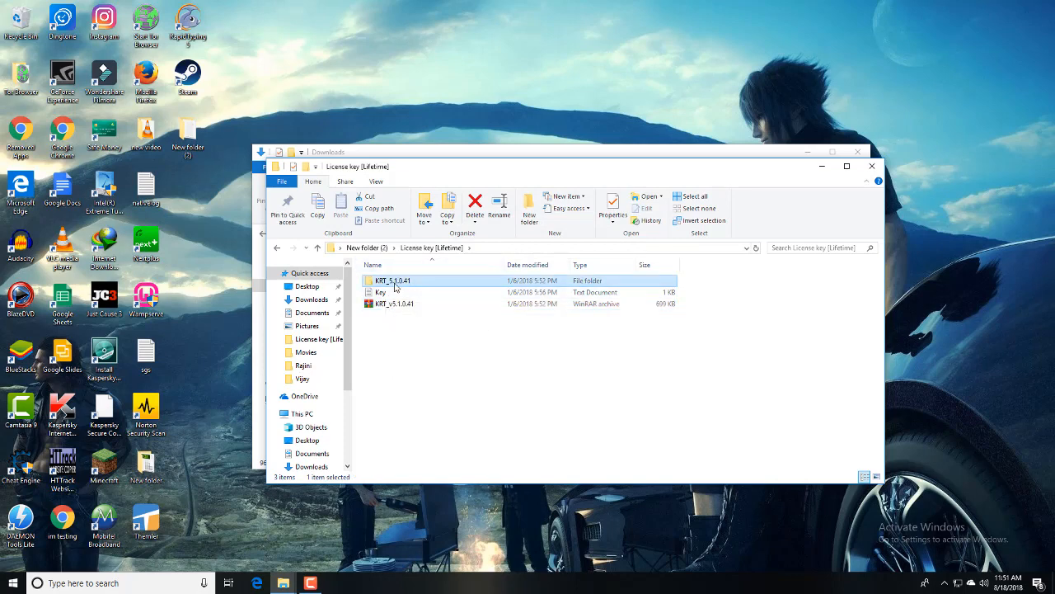
double_click(393, 280)
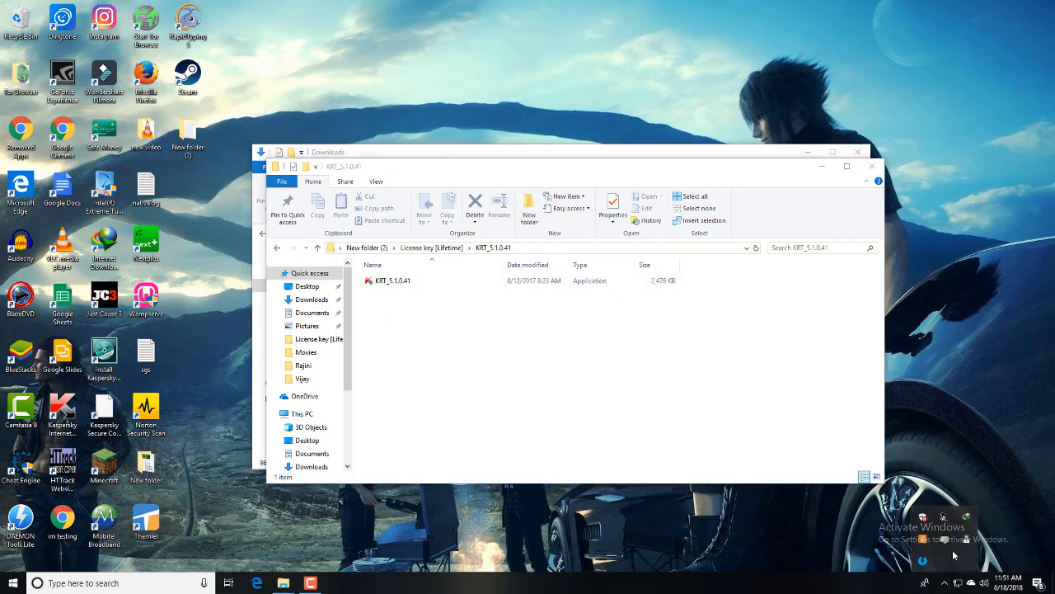
mouse_move(937, 566)
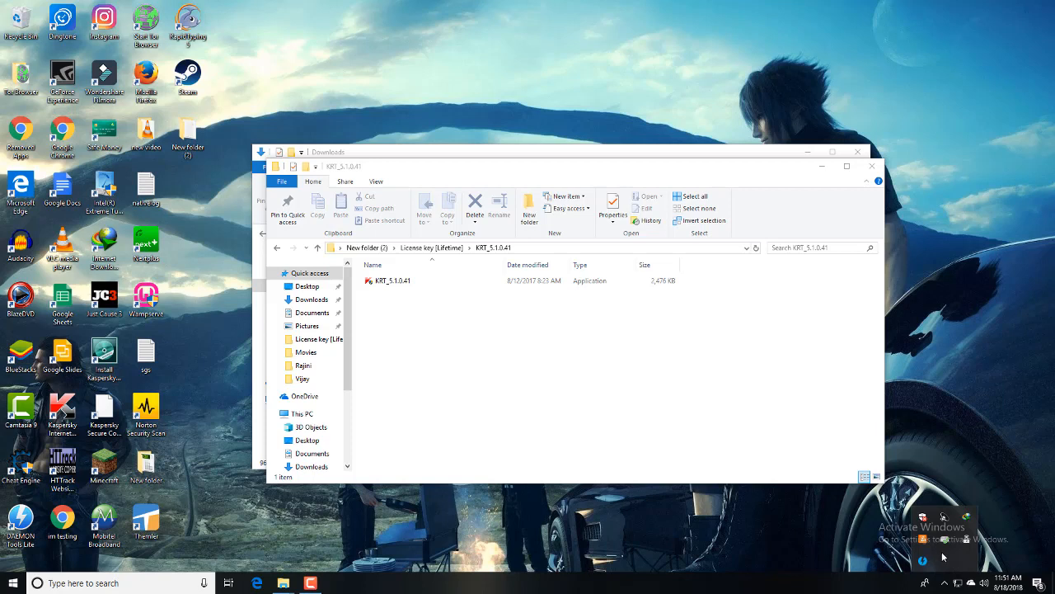
mouse_move(940, 569)
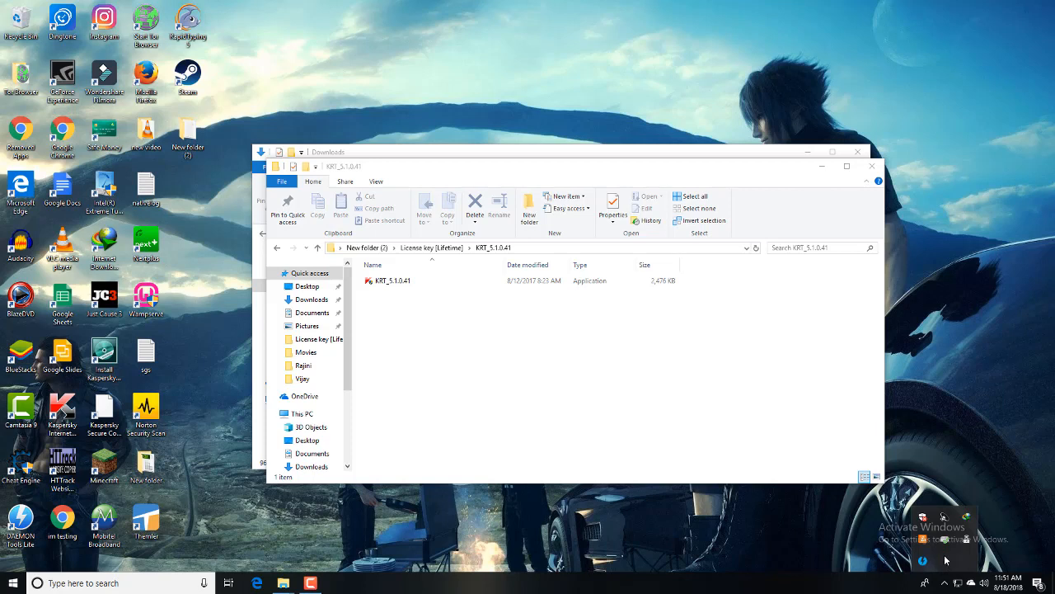
mouse_move(975, 569)
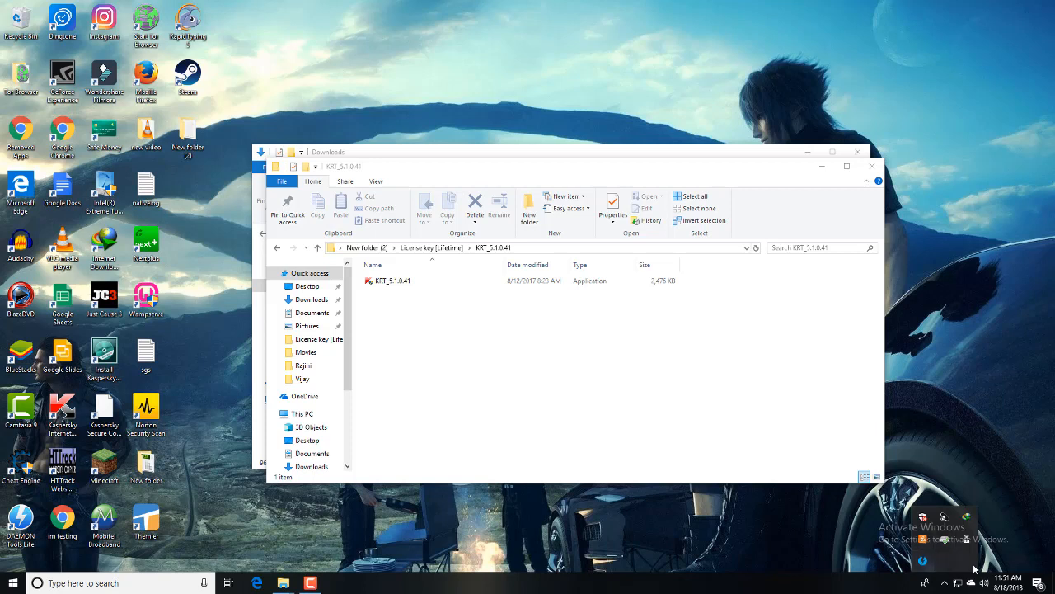
mouse_move(955, 559)
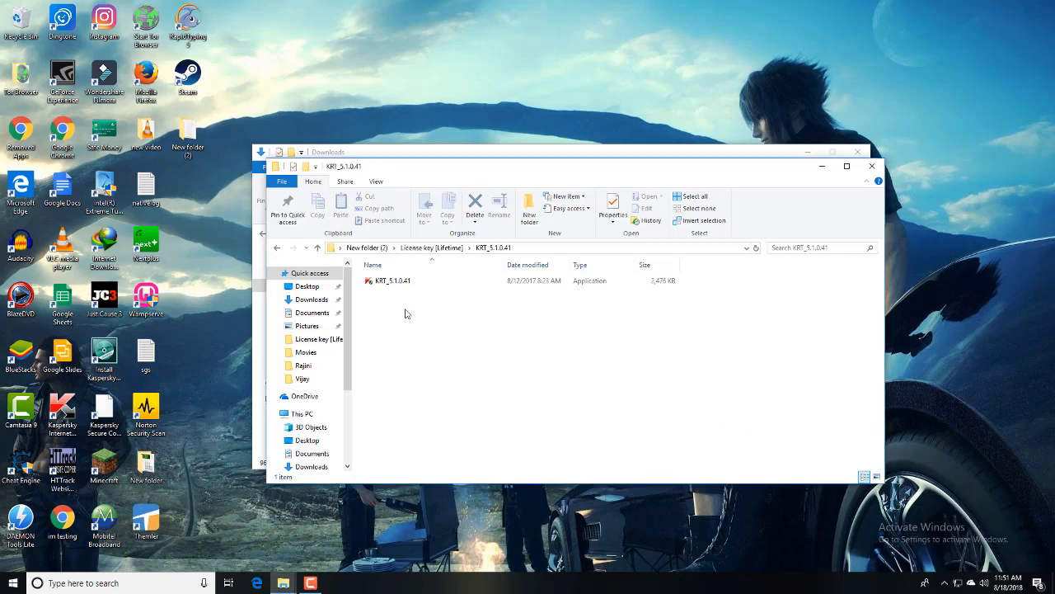
mouse_move(488, 347)
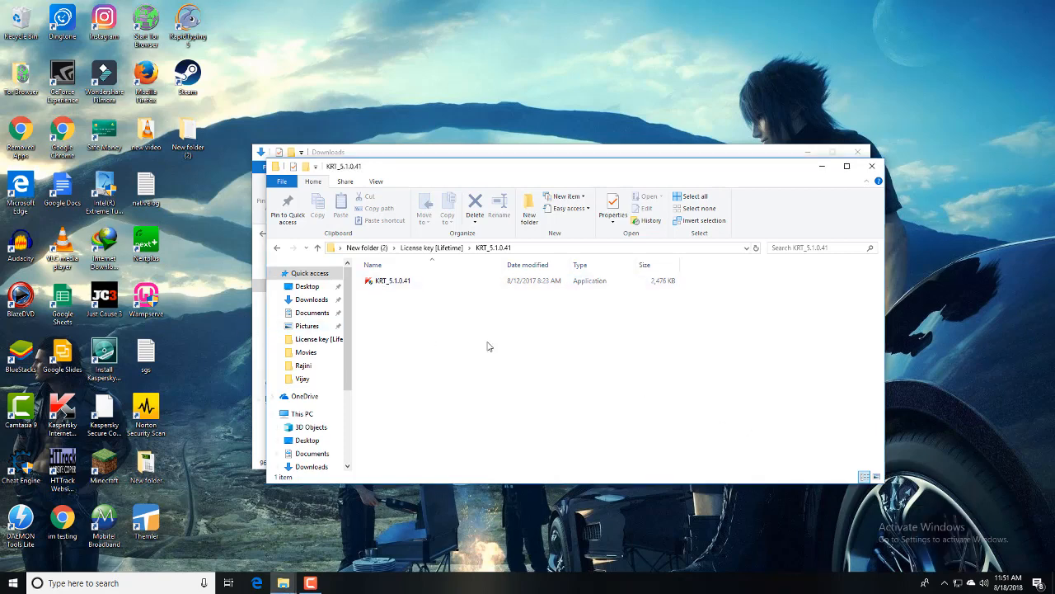
mouse_move(228, 179)
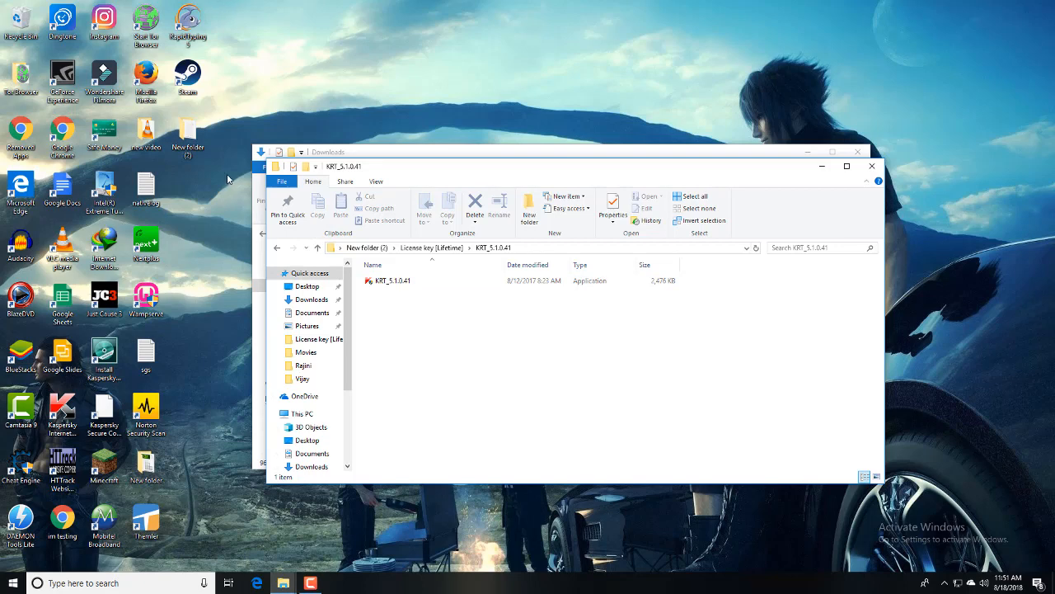
mouse_move(394, 297)
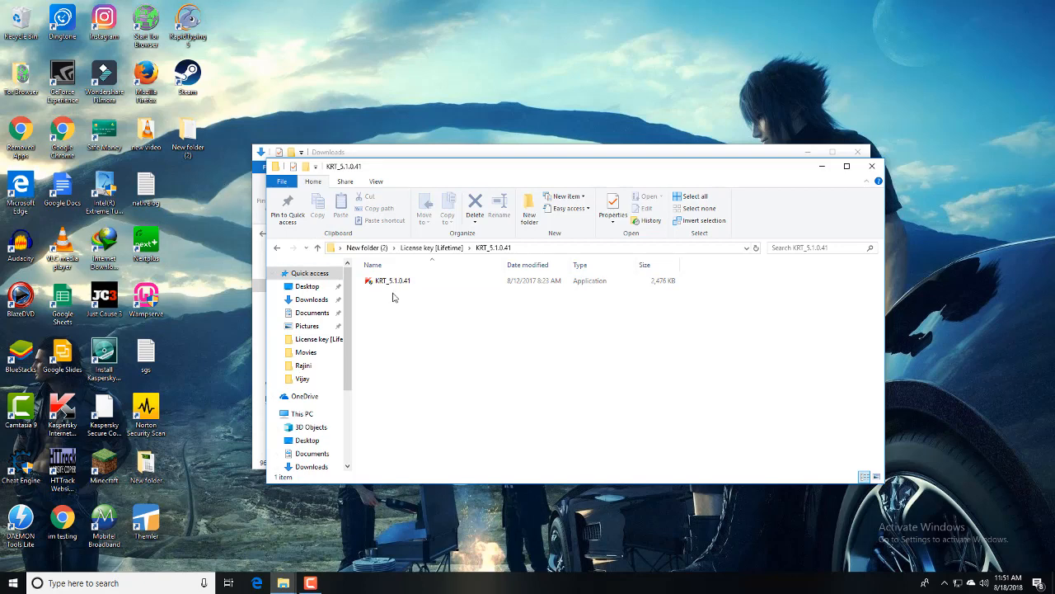
Run KRT_5.1.0.41 as administrator and confirm resetting Kaspersky Internet Security 2018 activation
right_click(388, 280)
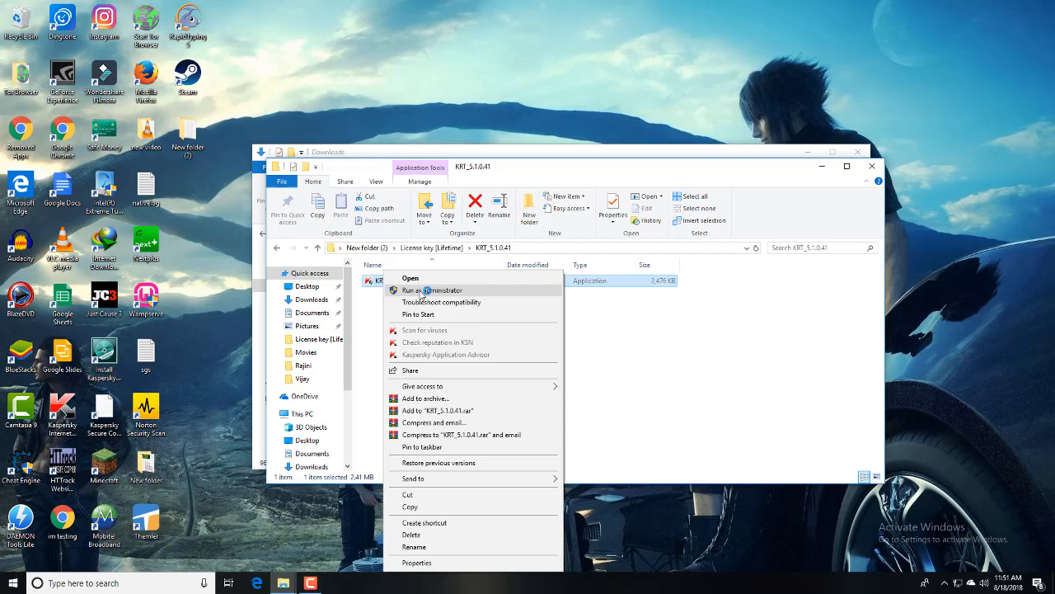
click(410, 277)
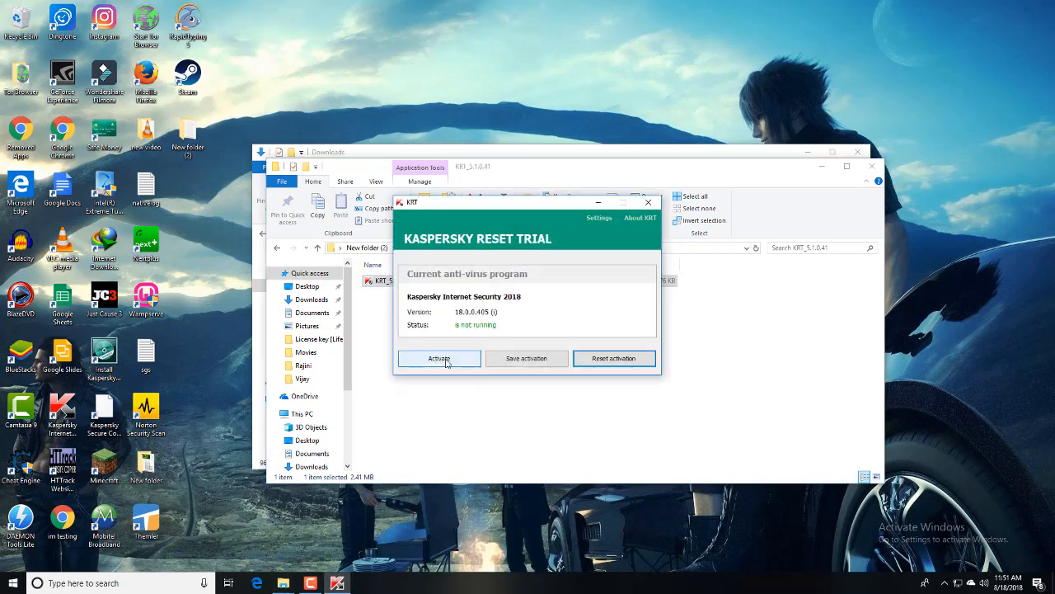
mouse_move(614, 358)
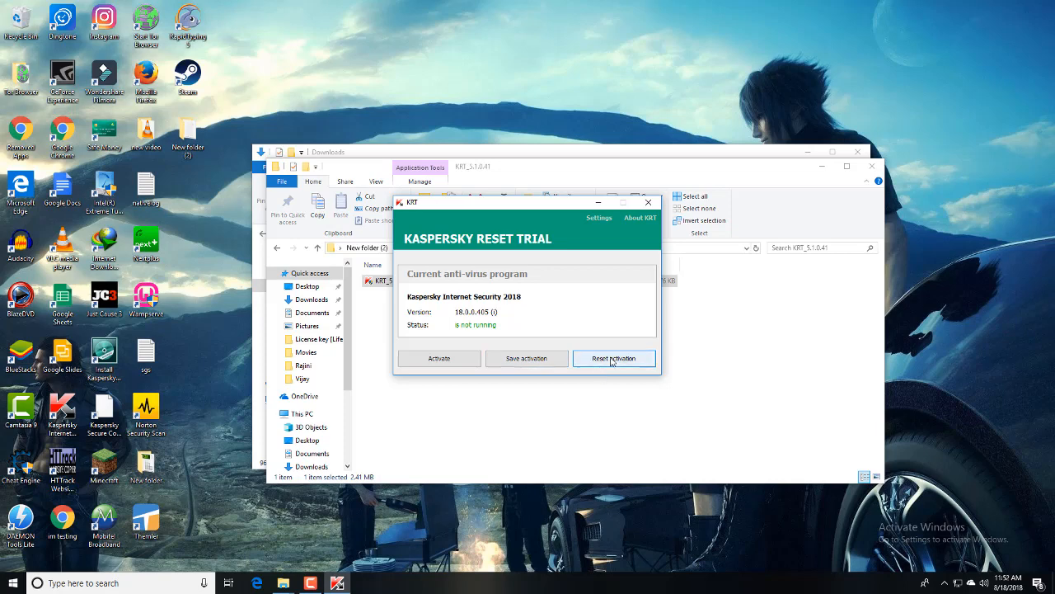
click(613, 358)
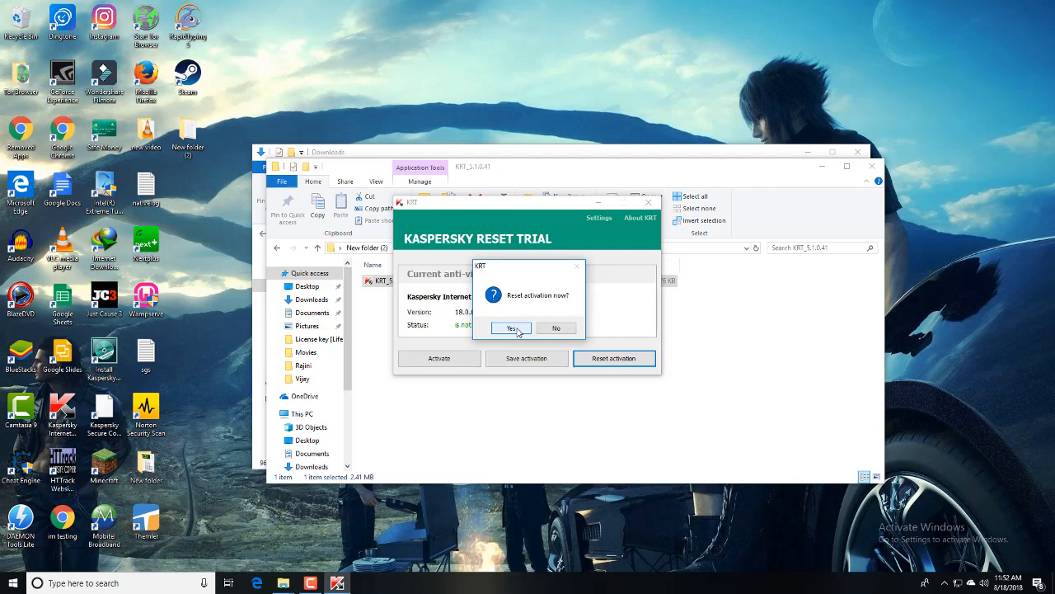
click(510, 327)
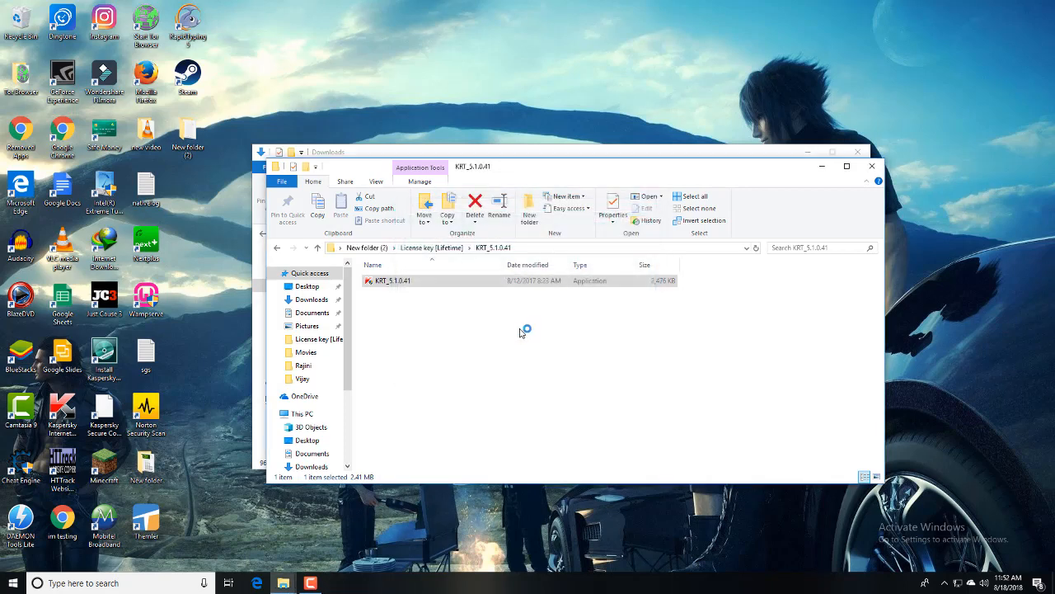
mouse_move(524, 332)
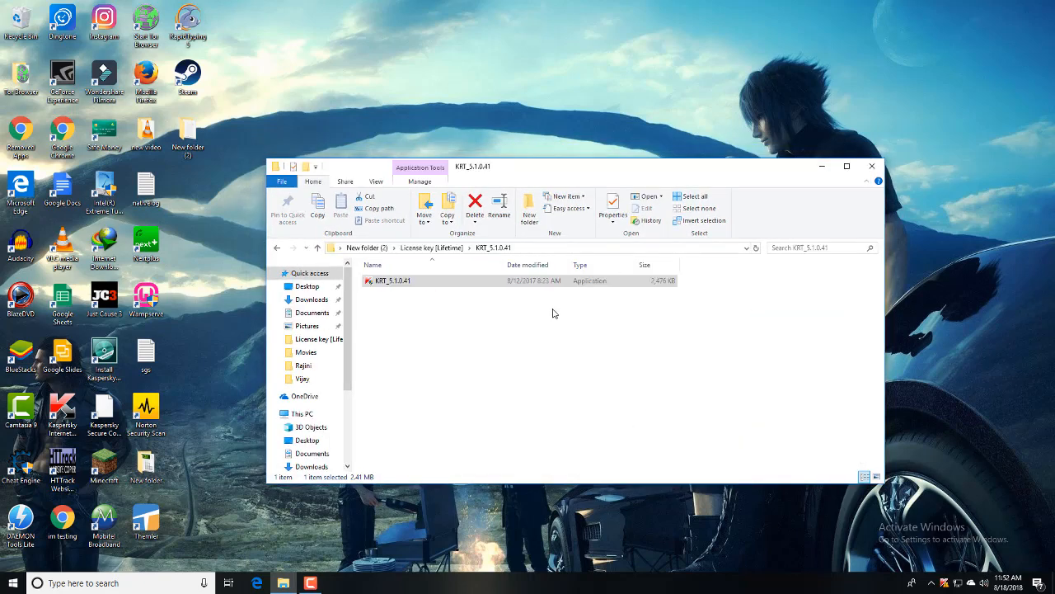
Launch Kaspersky Internet Security to reach its activation code page
double_click(393, 281)
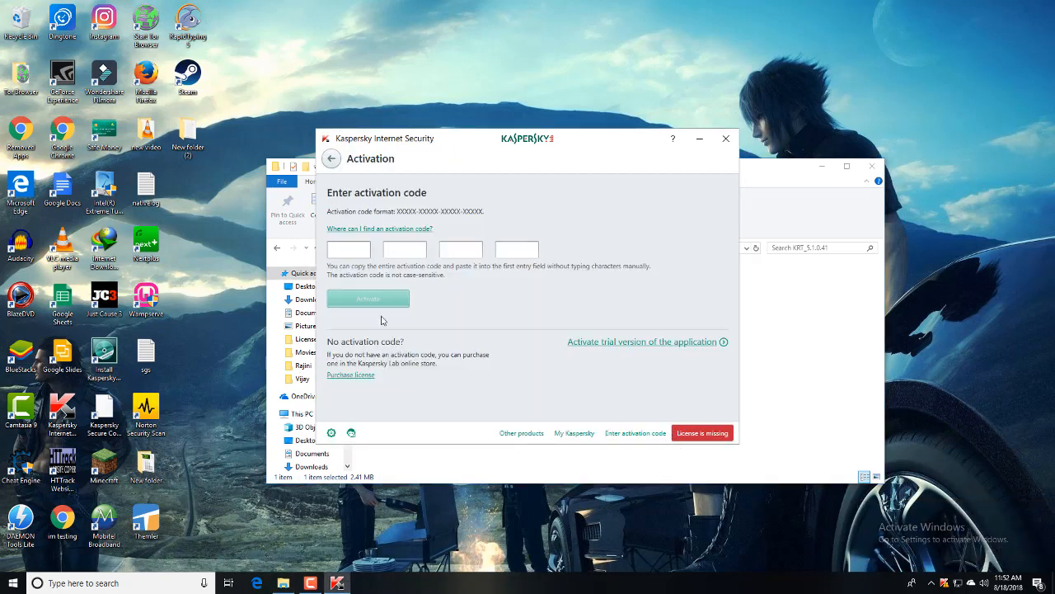
Leave the activation code field empty and switch back to the License key [Lifetime] folder
click(348, 249)
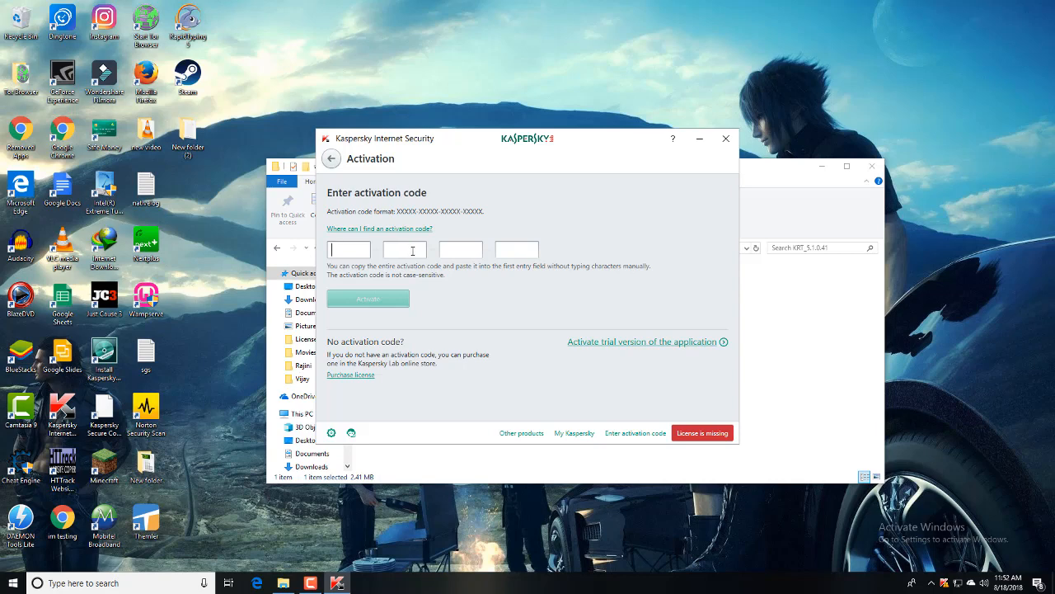
mouse_move(509, 249)
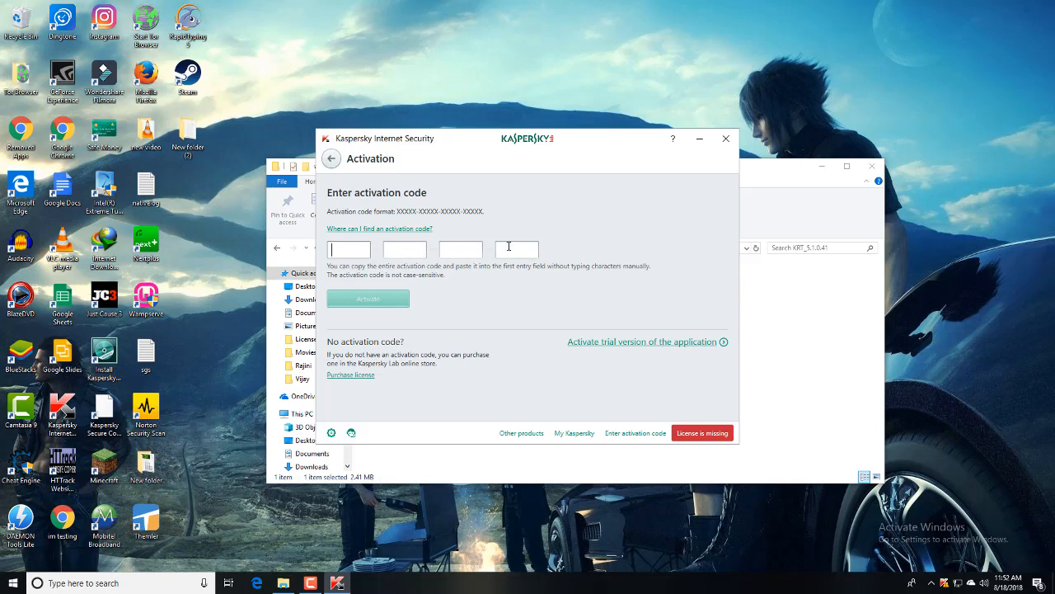
mouse_move(521, 283)
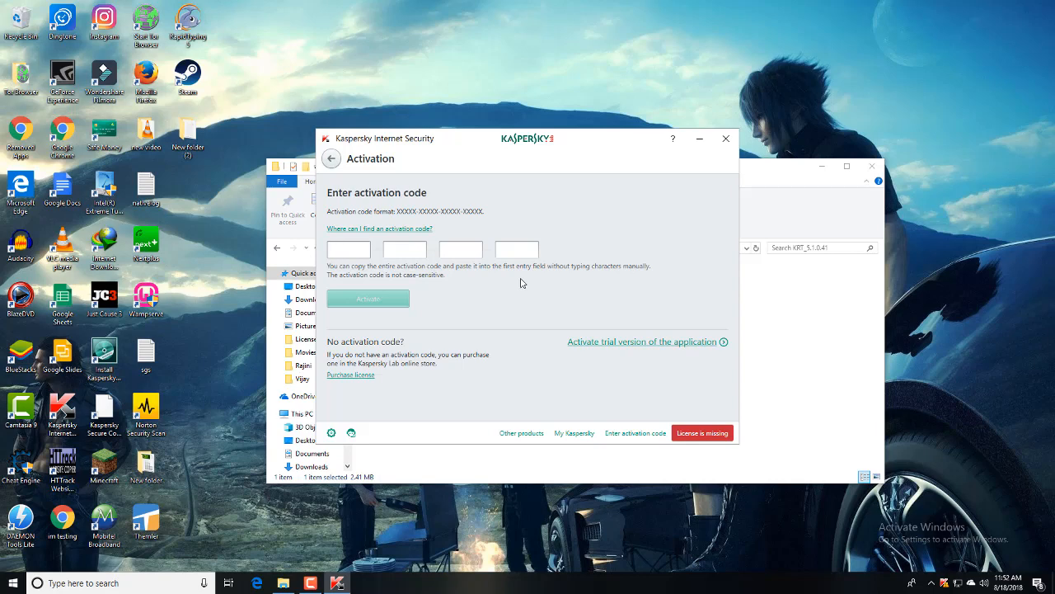
mouse_move(526, 403)
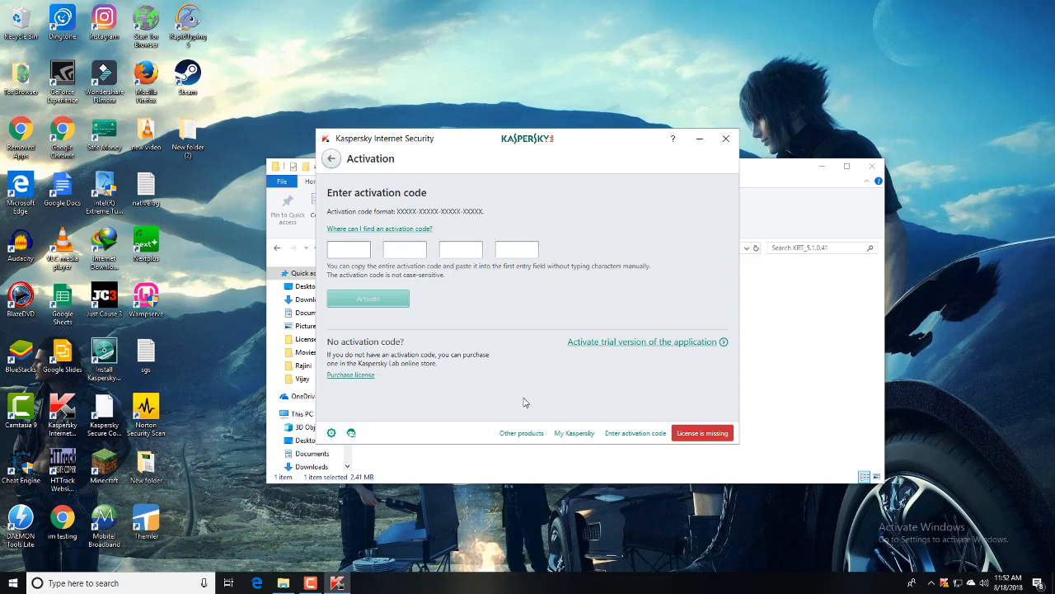
mouse_move(520, 393)
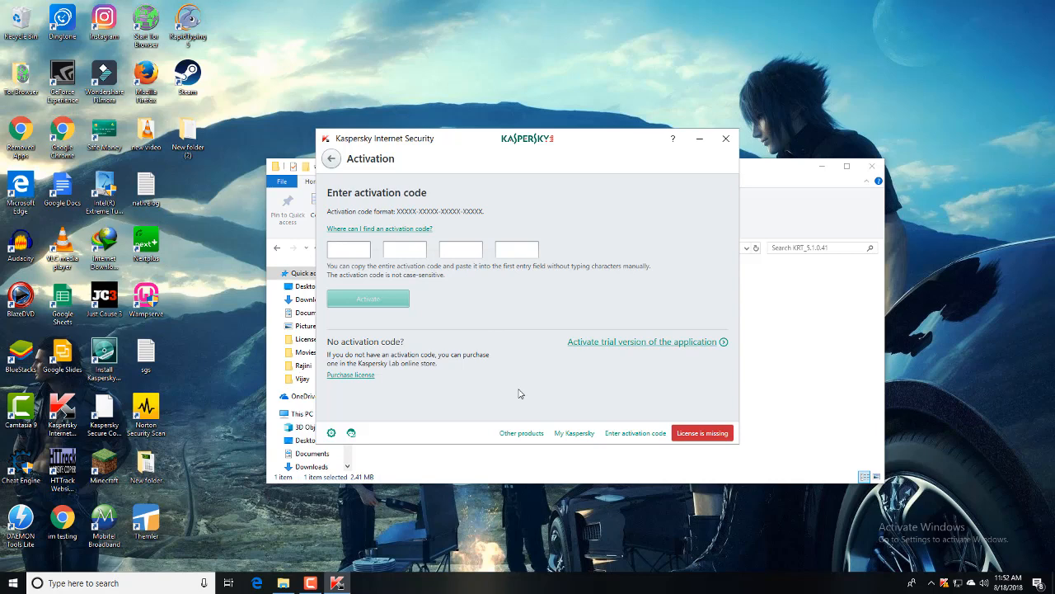
mouse_move(487, 397)
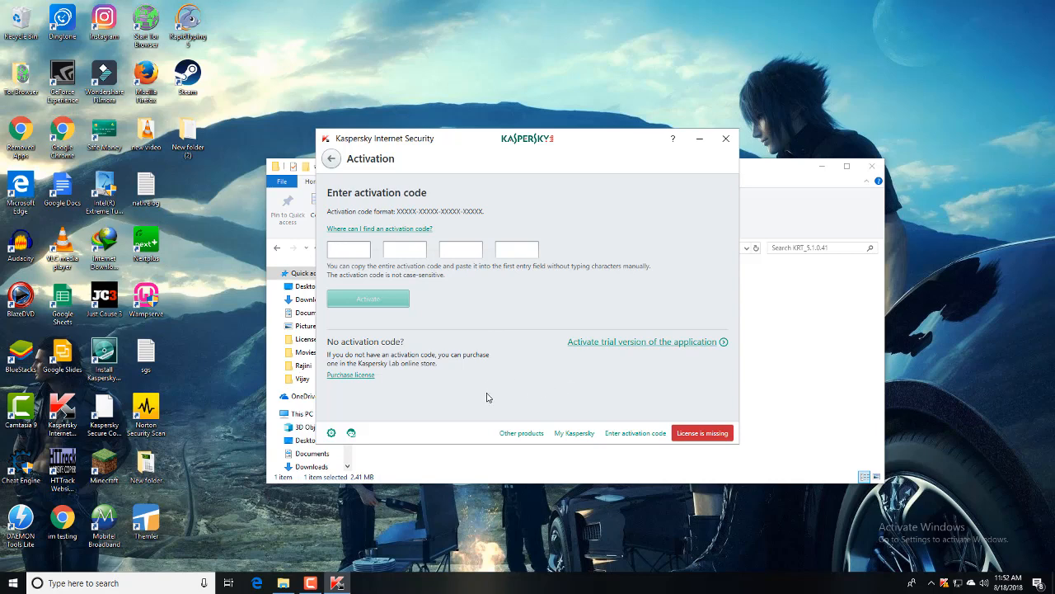
click(348, 249)
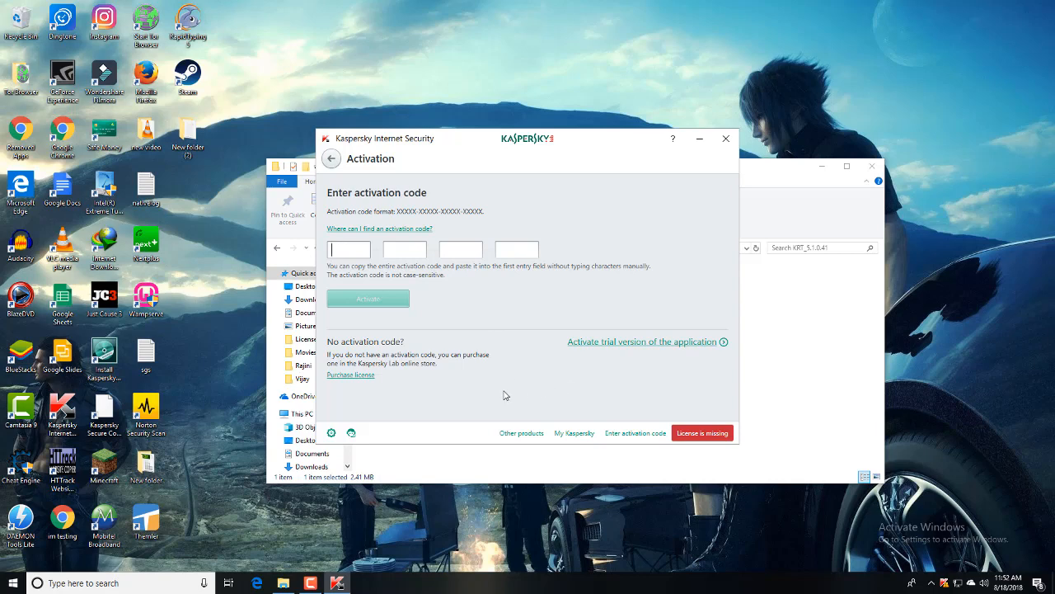
mouse_move(413, 337)
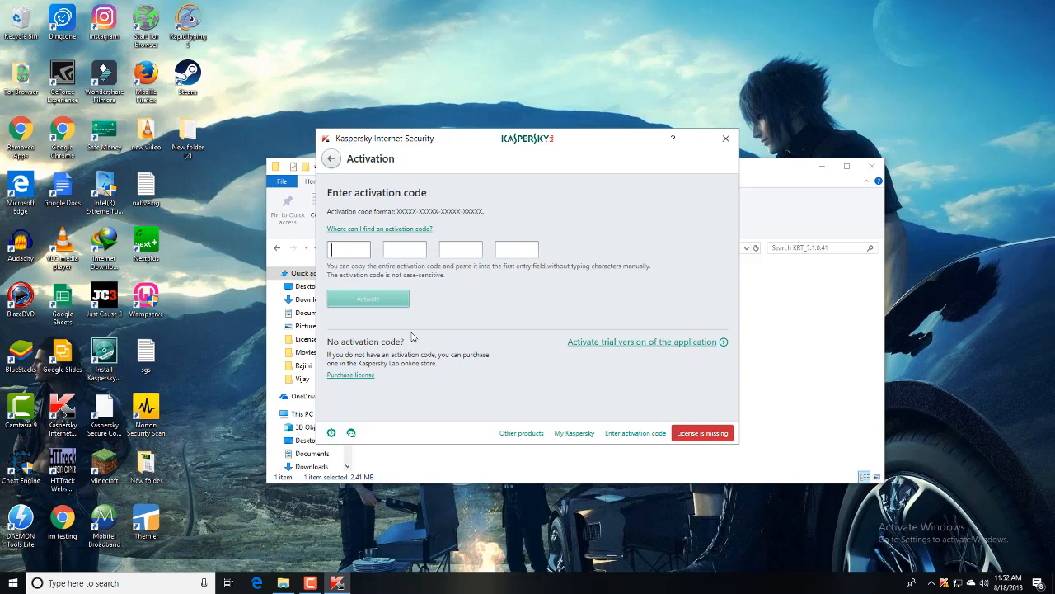
mouse_move(462, 387)
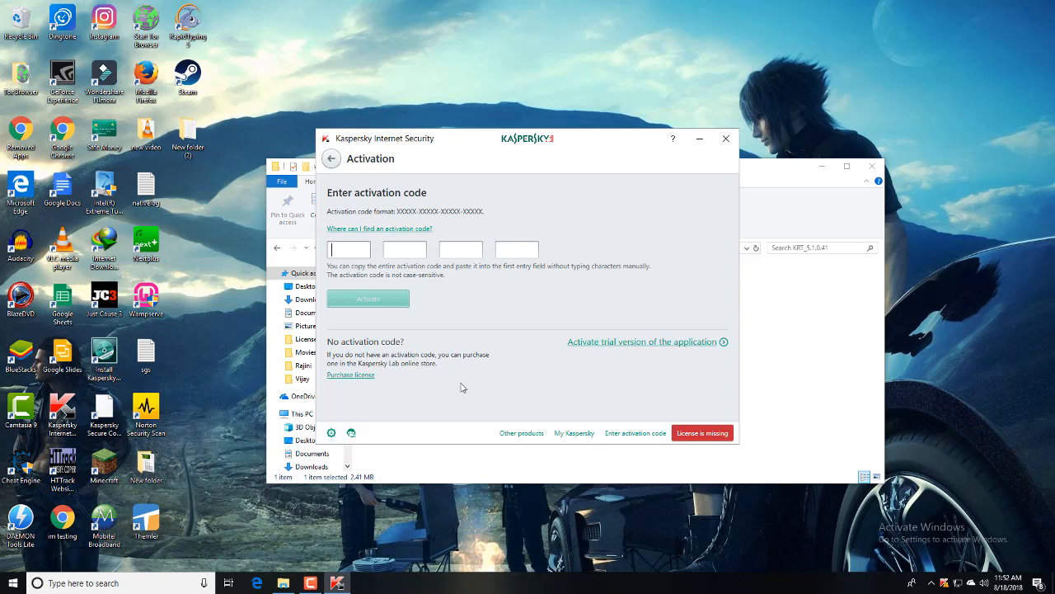
click(516, 249)
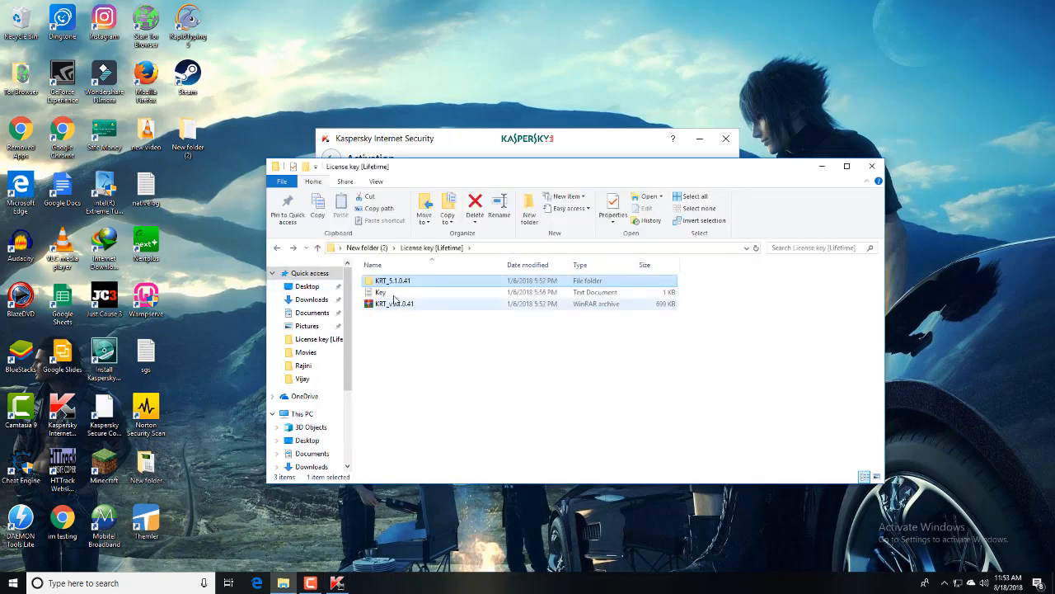
Open the Key text file in Notepad listing the 91-day activation keys
double_click(380, 291)
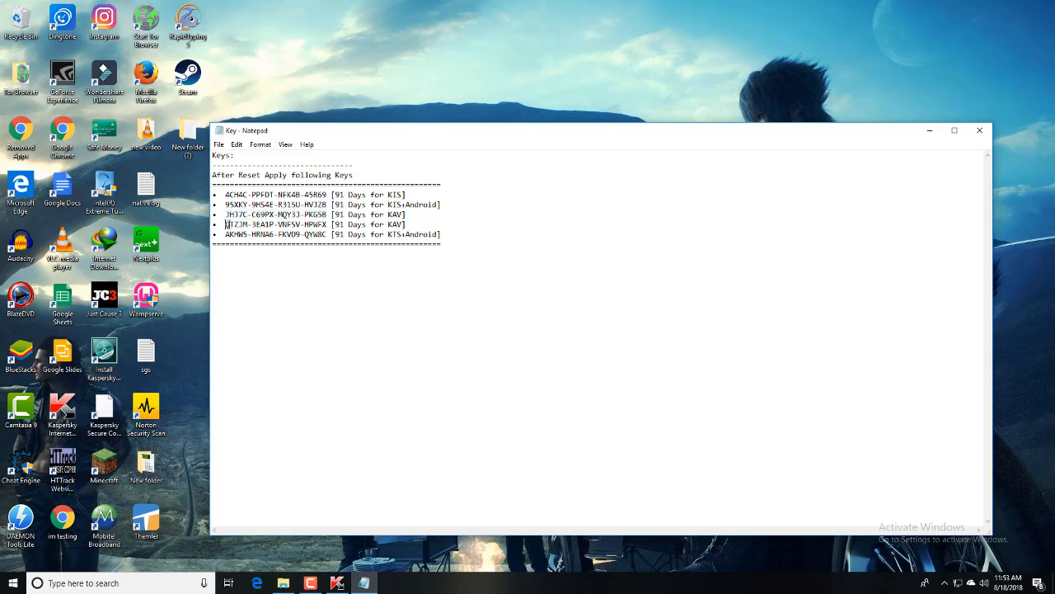
Select the first 91-day KIS key line in the Notepad key list
double_click(276, 224)
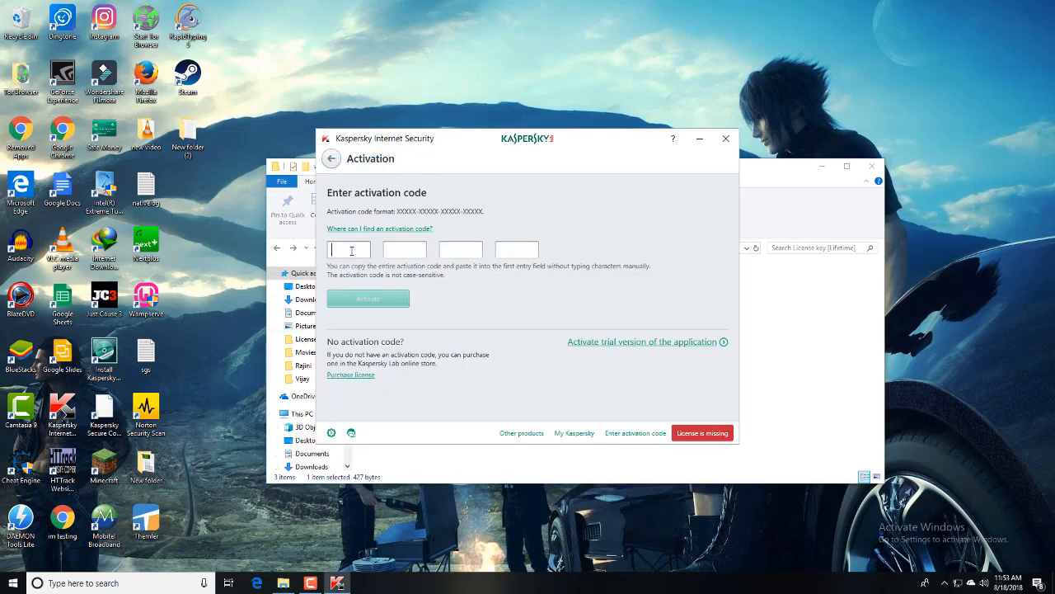
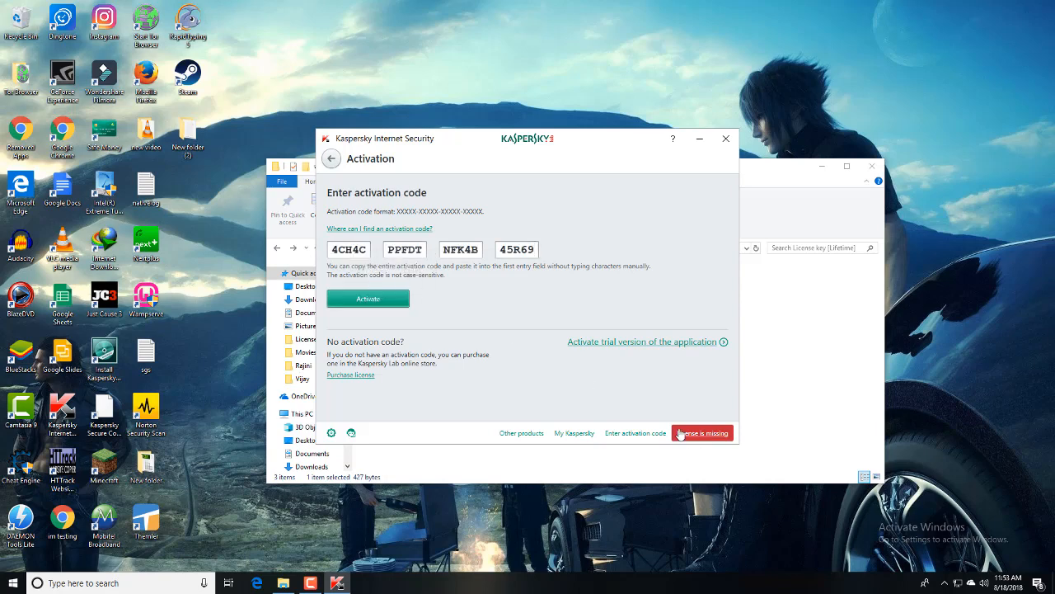
mouse_move(720, 451)
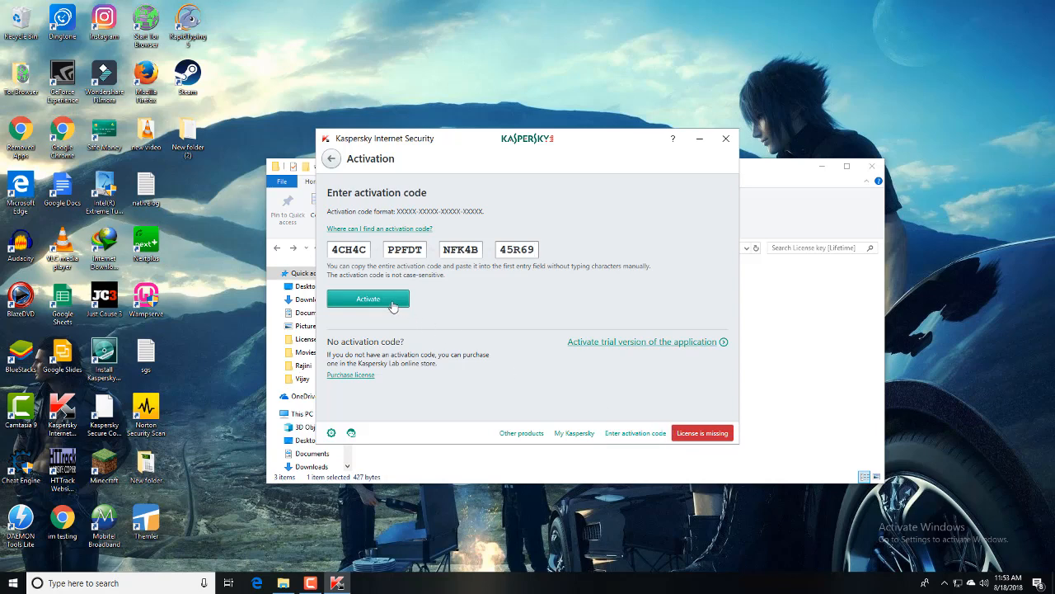
click(367, 298)
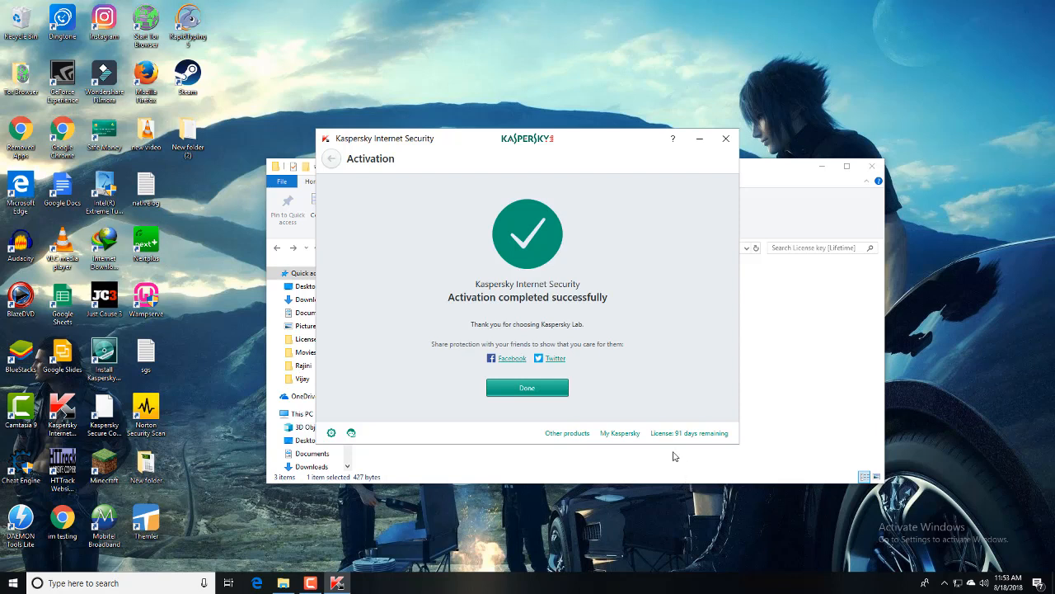
mouse_move(728, 438)
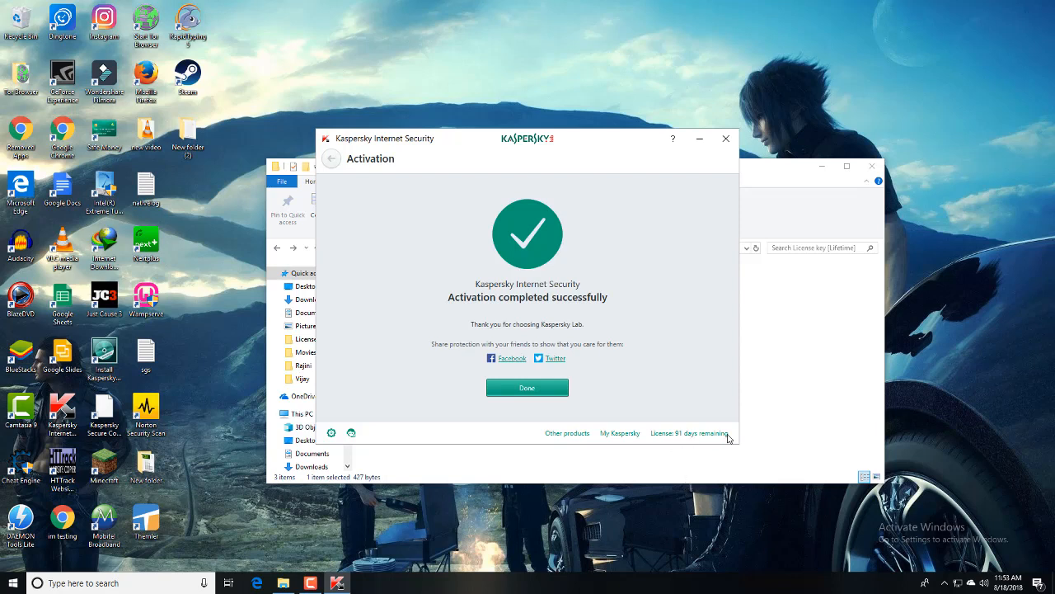
mouse_move(697, 387)
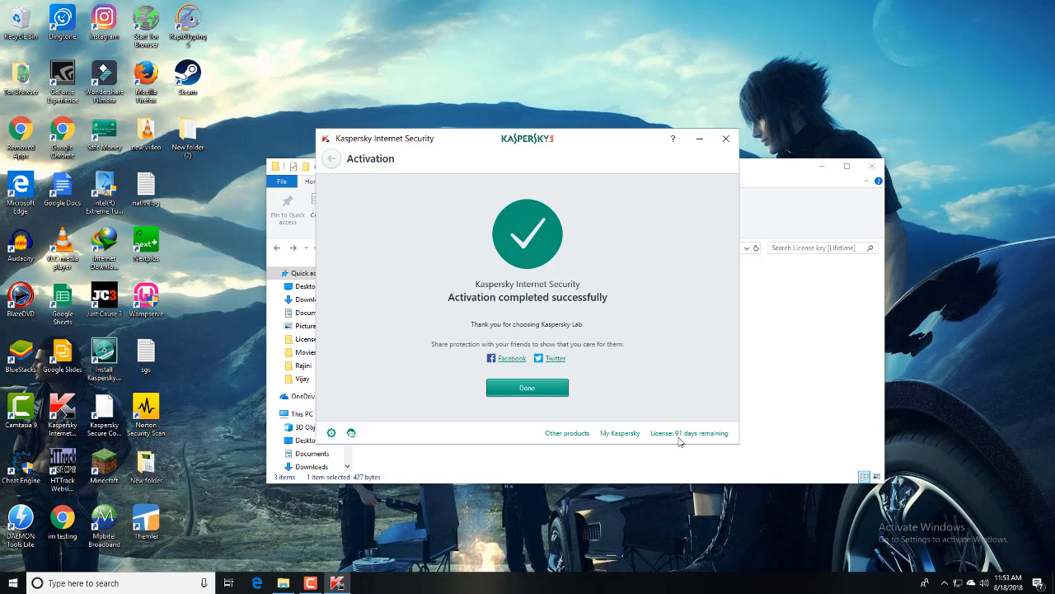
mouse_move(686, 445)
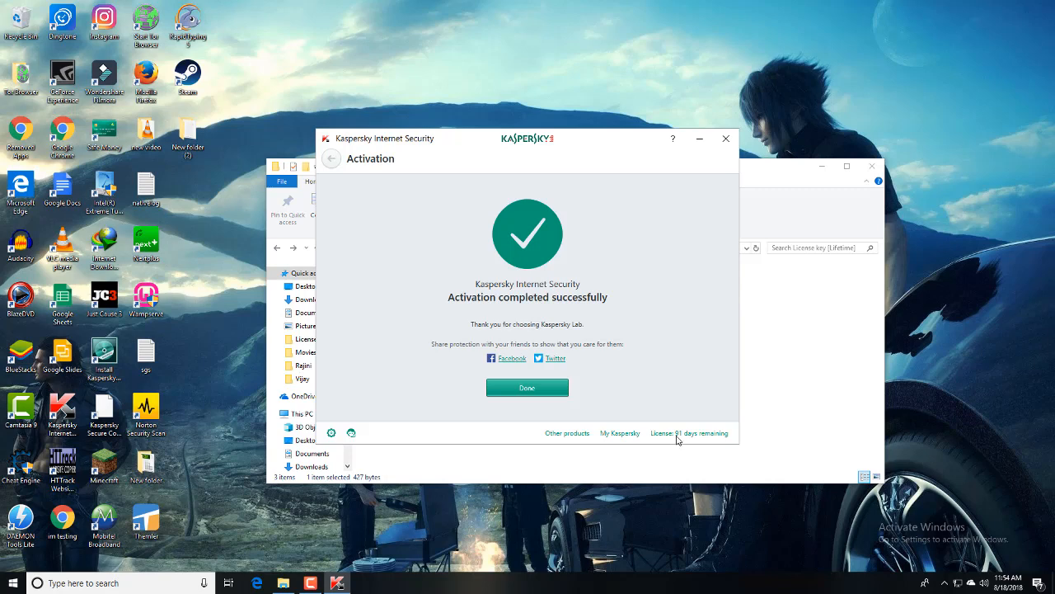
mouse_move(817, 300)
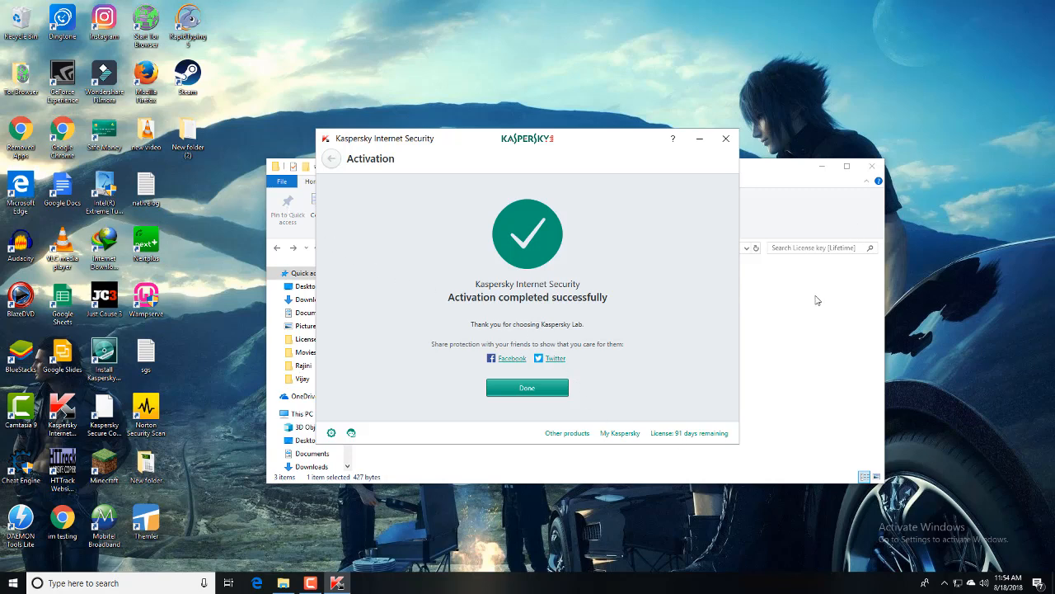
click(526, 387)
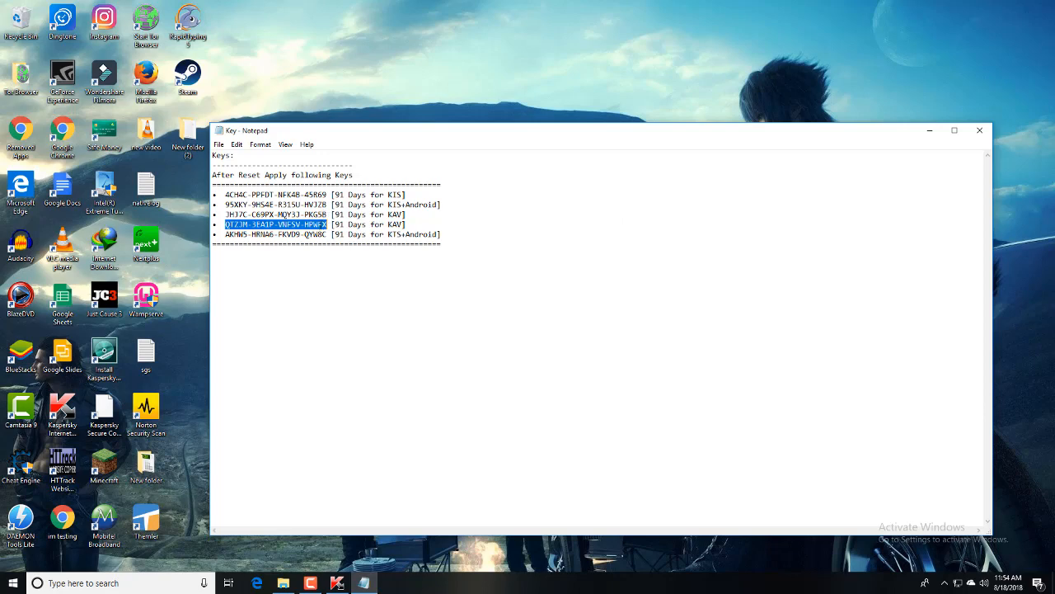
Return to Kaspersky's successful-activation screen showing 91 days remaining
click(423, 231)
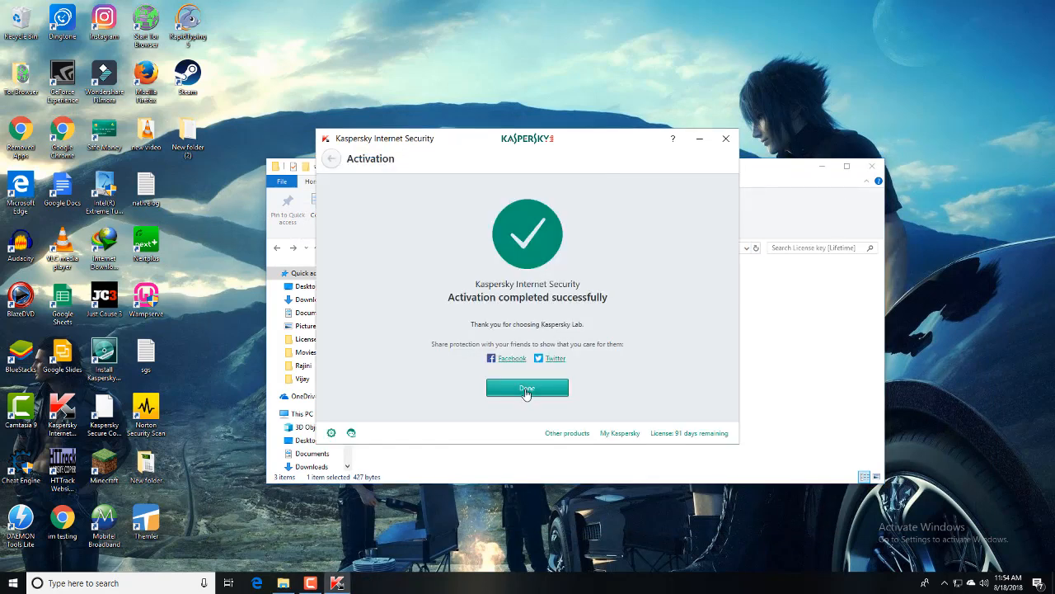
Dismiss the activation confirmation and reach the Self-Defense settings page
click(527, 388)
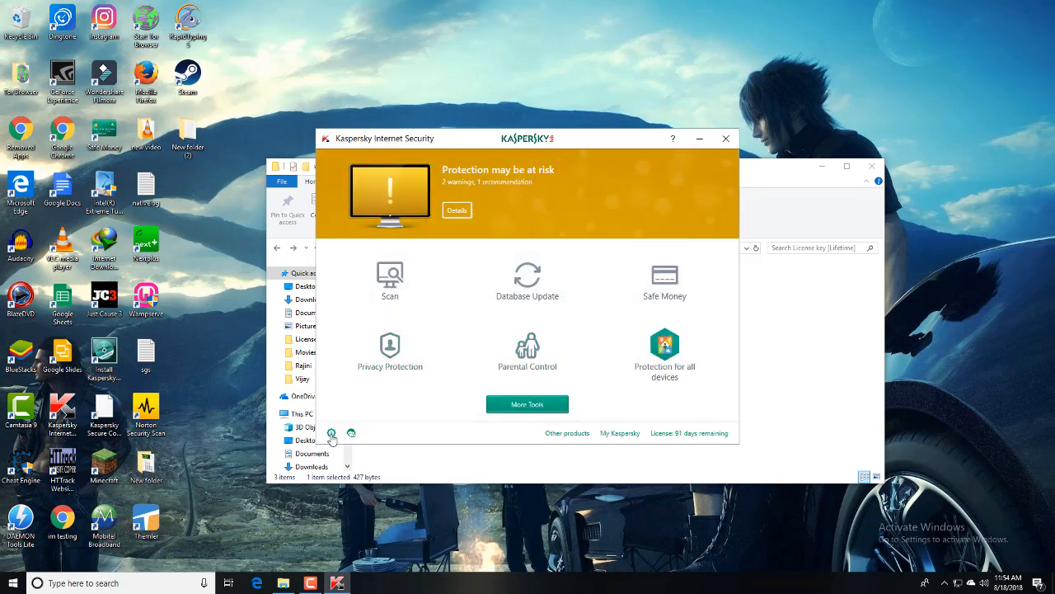
click(331, 432)
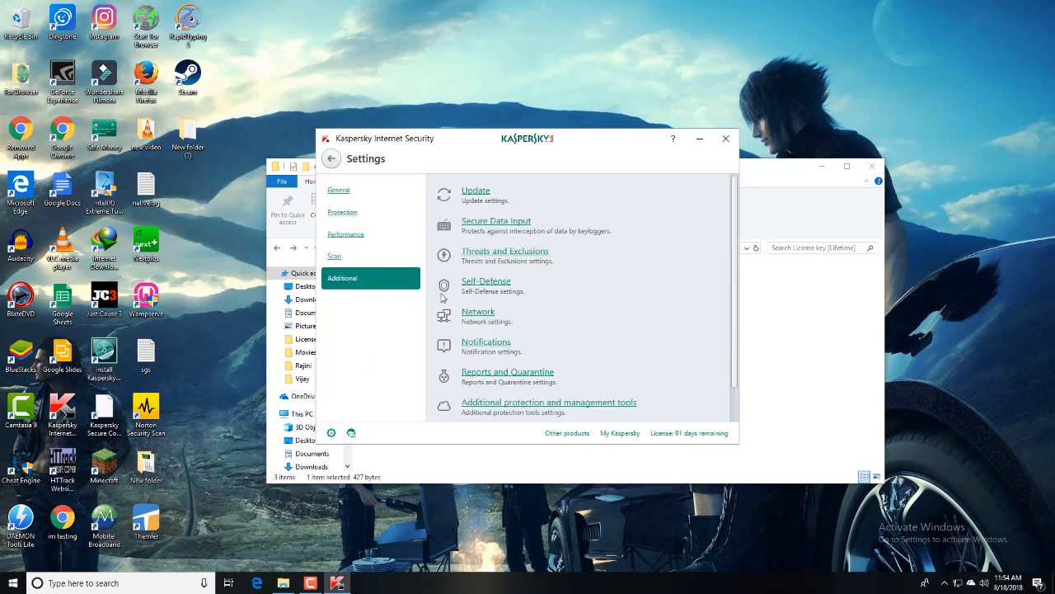
click(486, 281)
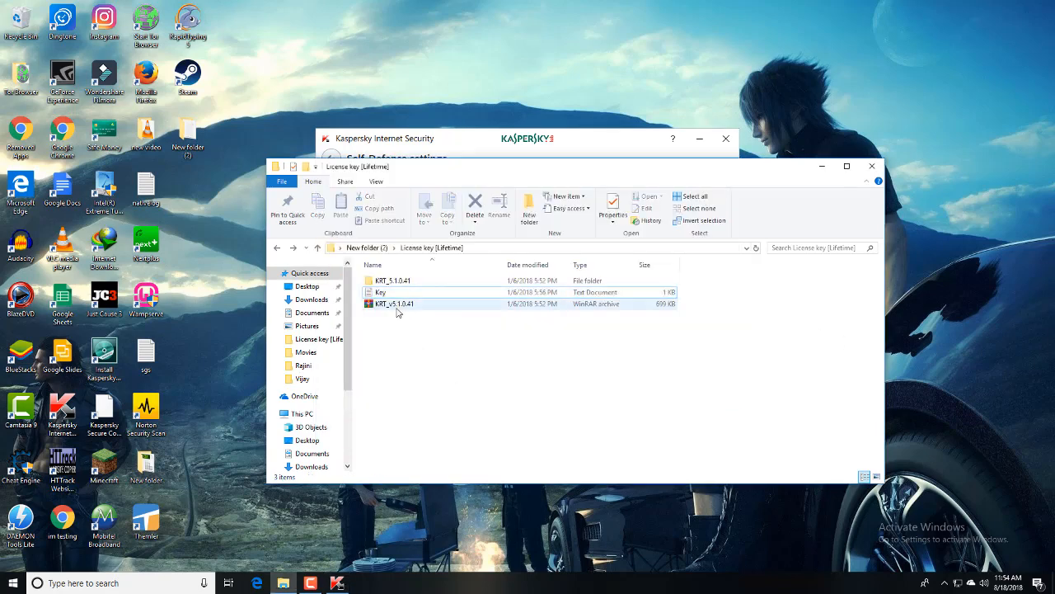
Permanently delete the extracted KRT_5.1.0.41 folder and return to Self-Defense settings
click(394, 303)
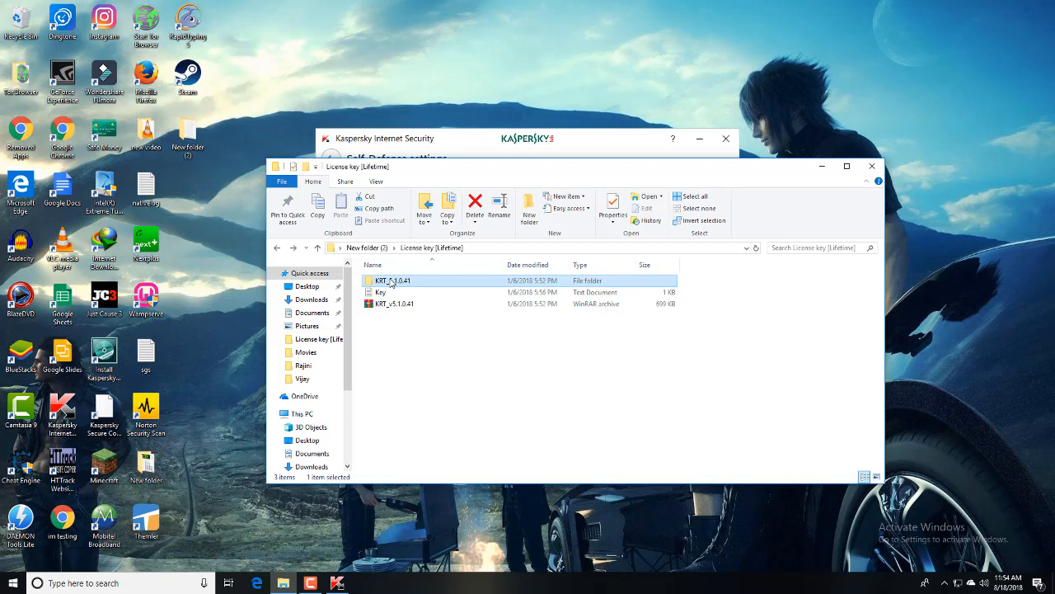
click(475, 206)
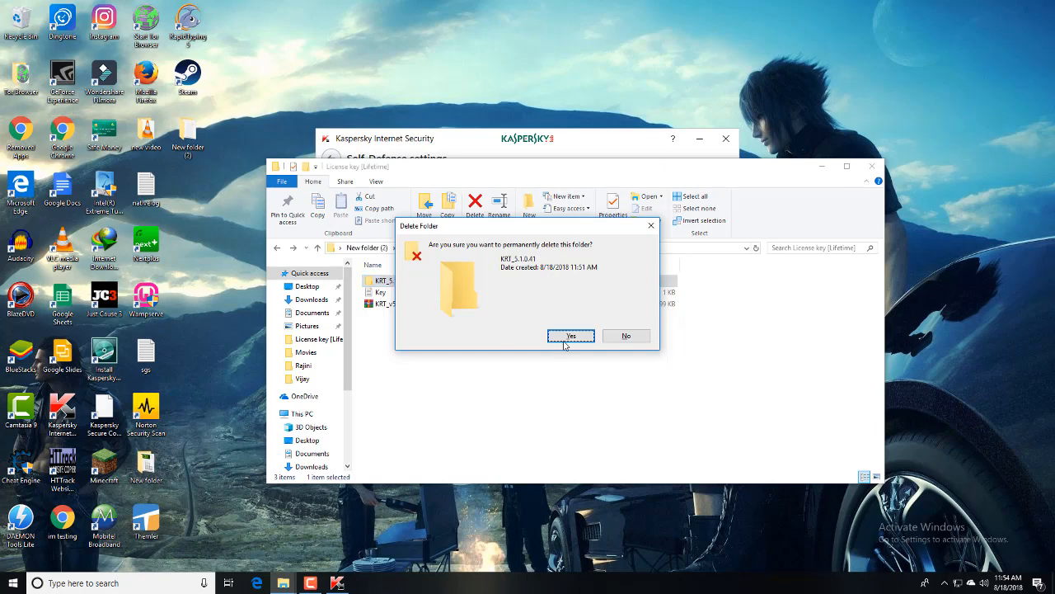
click(569, 336)
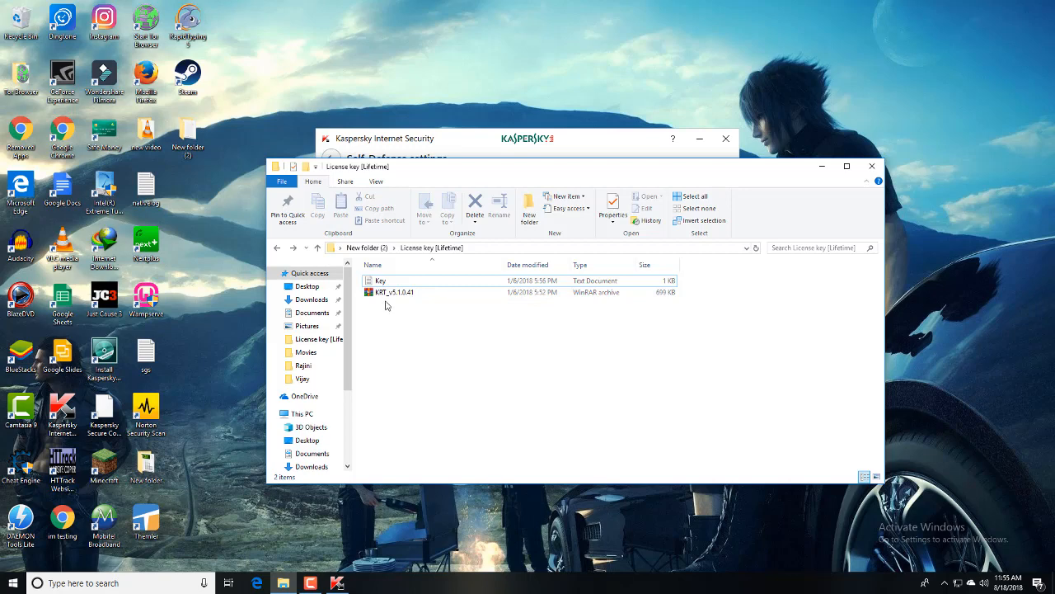
click(395, 292)
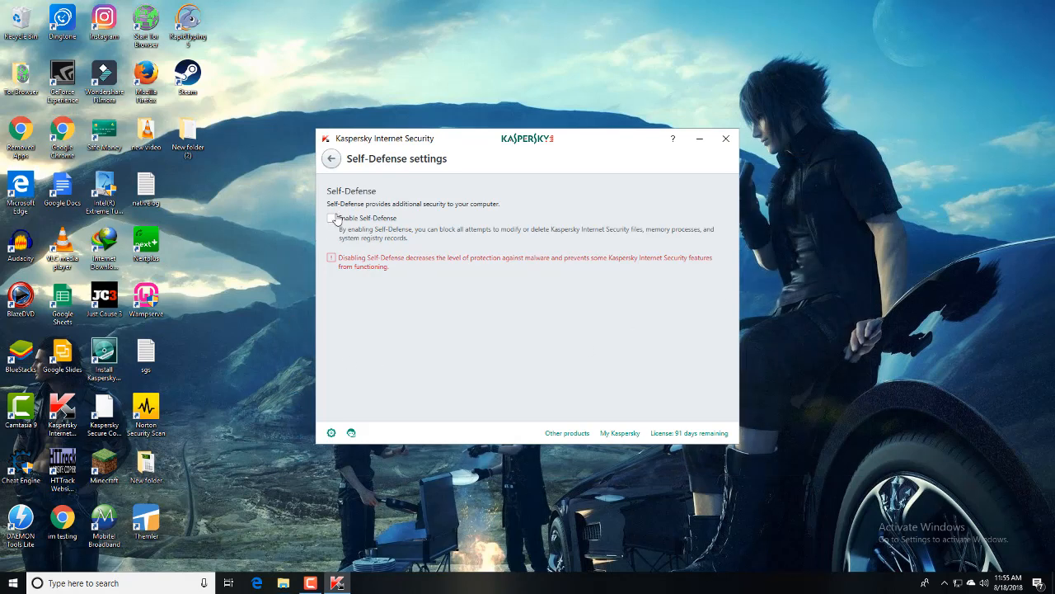
Enable Self-Defense again and bring up the Notification Center
click(333, 218)
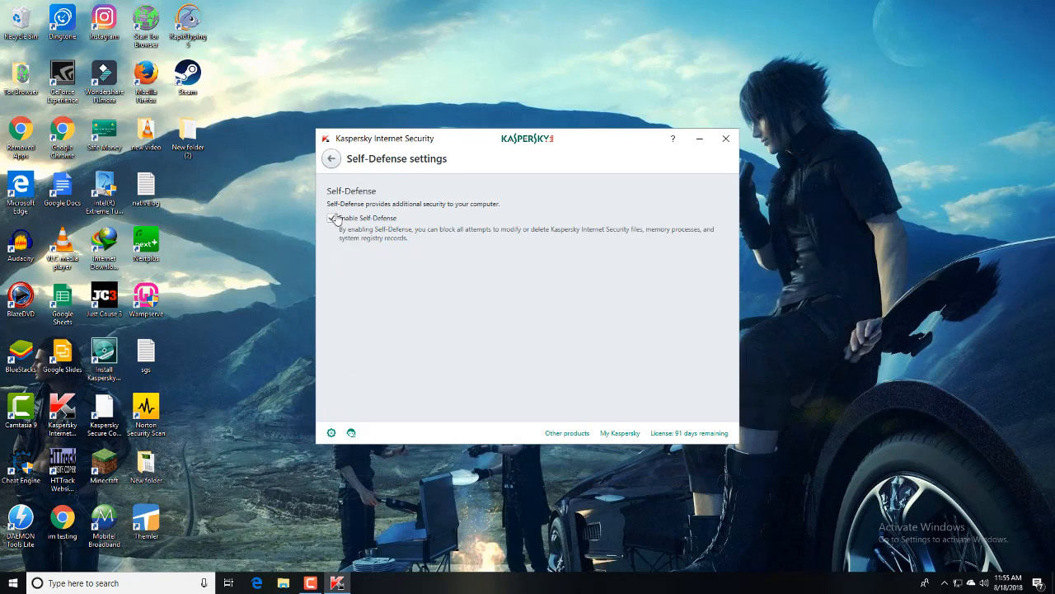
click(332, 158)
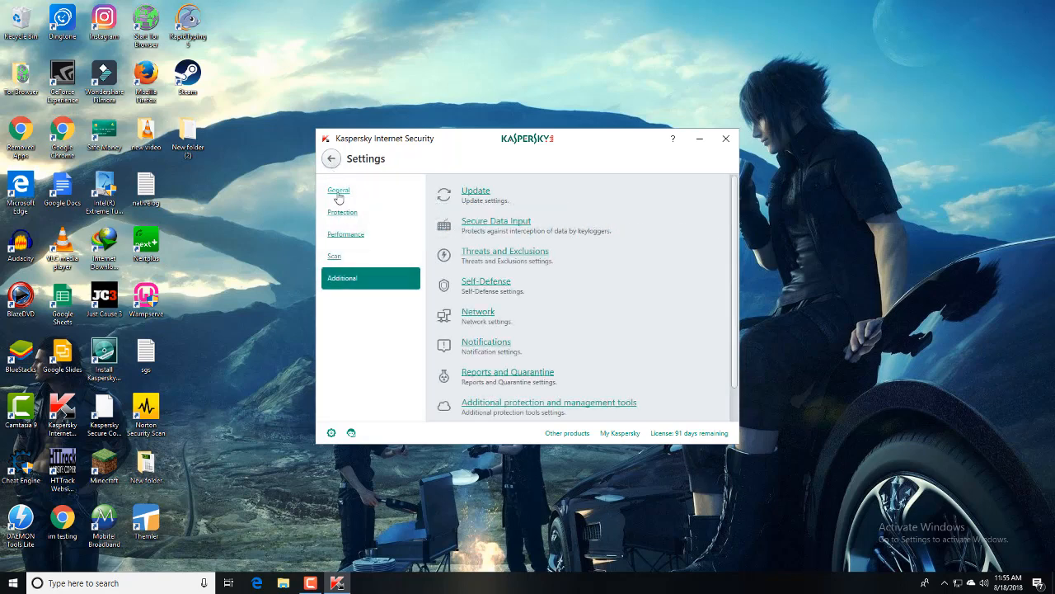
click(332, 157)
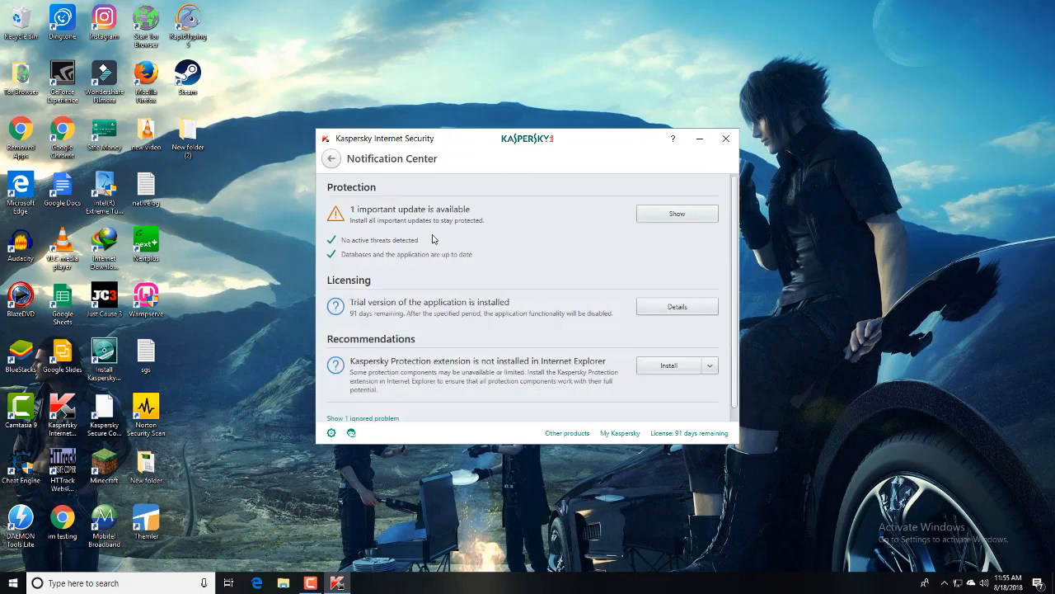
mouse_move(494, 219)
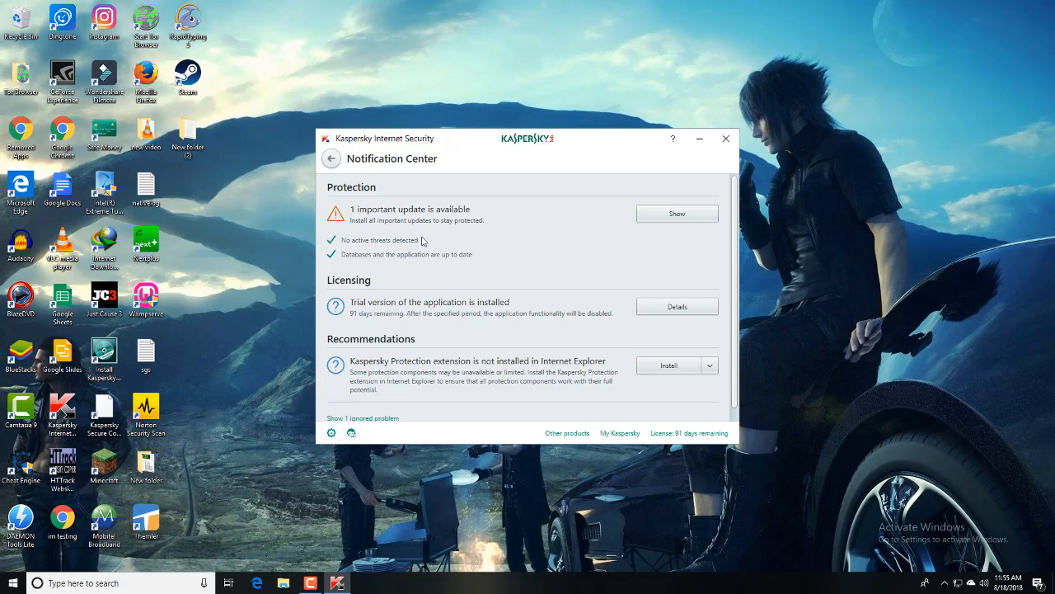
Skip the Adobe Flash Player update so the main window reports the computer protected
click(676, 214)
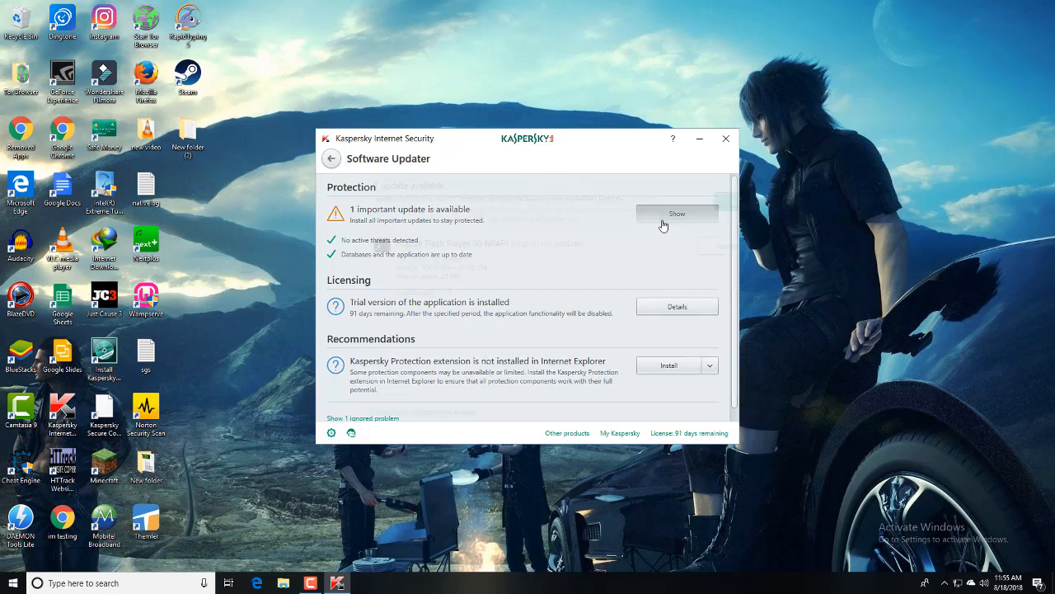
click(676, 214)
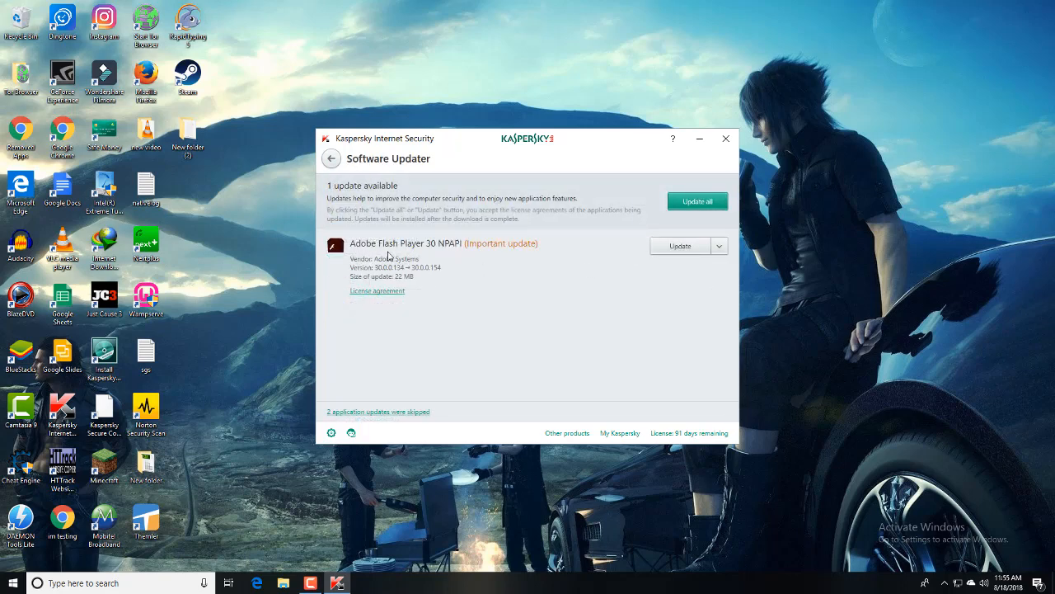
mouse_move(649, 273)
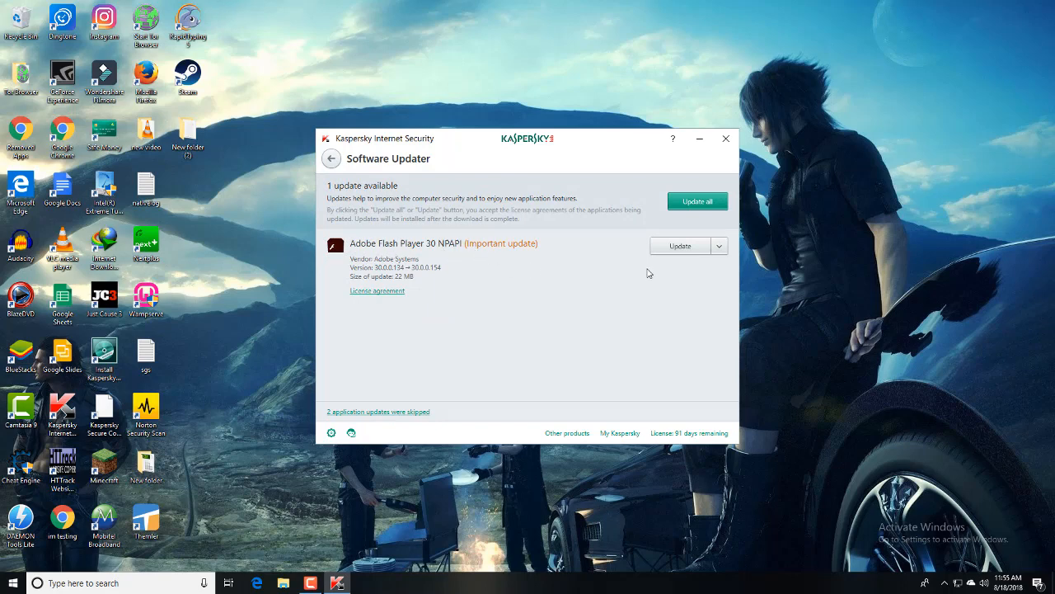
click(718, 246)
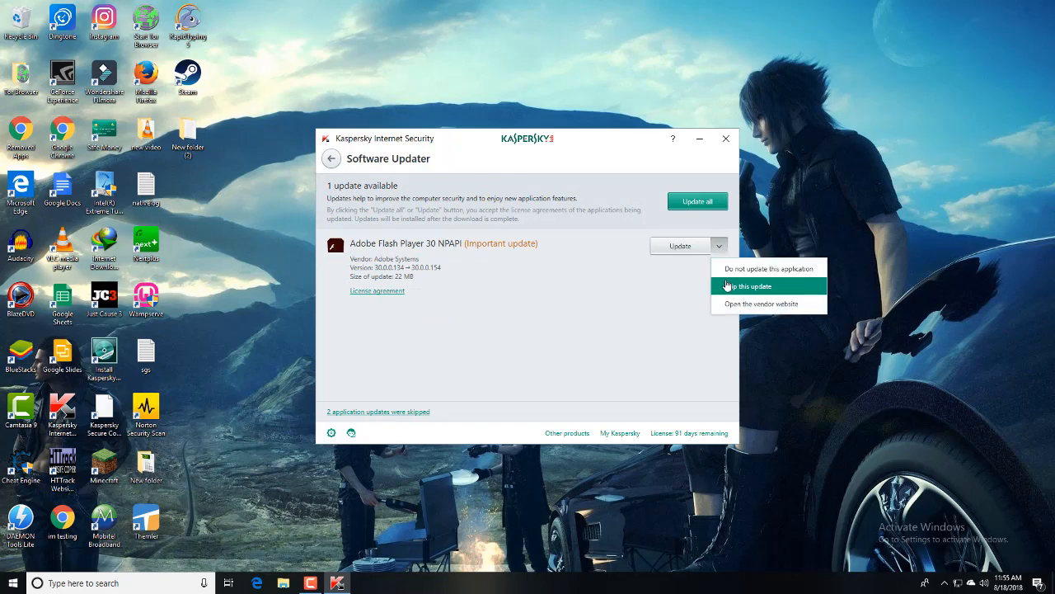
click(750, 286)
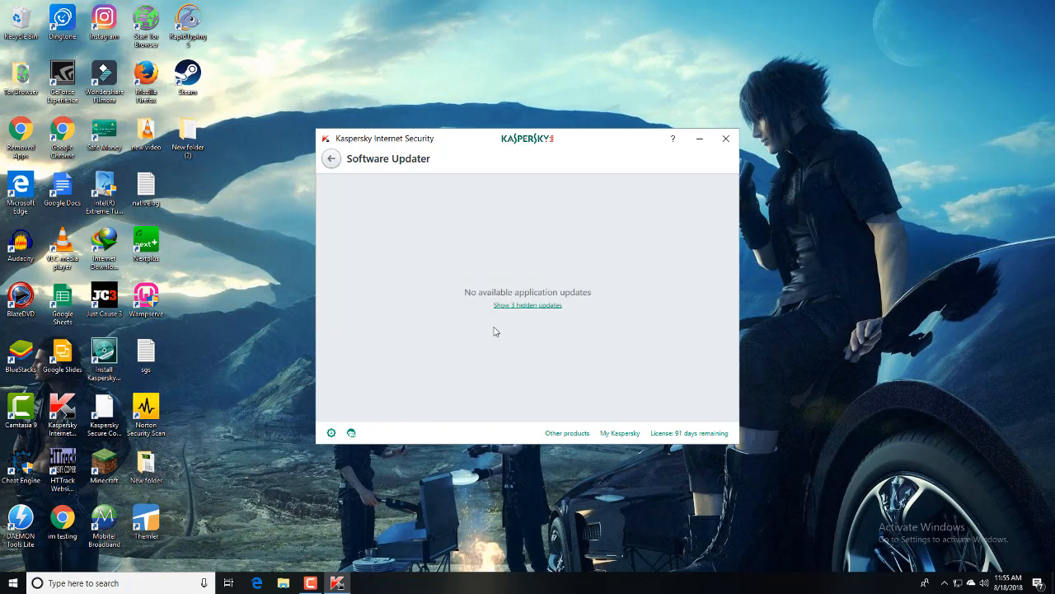
click(331, 158)
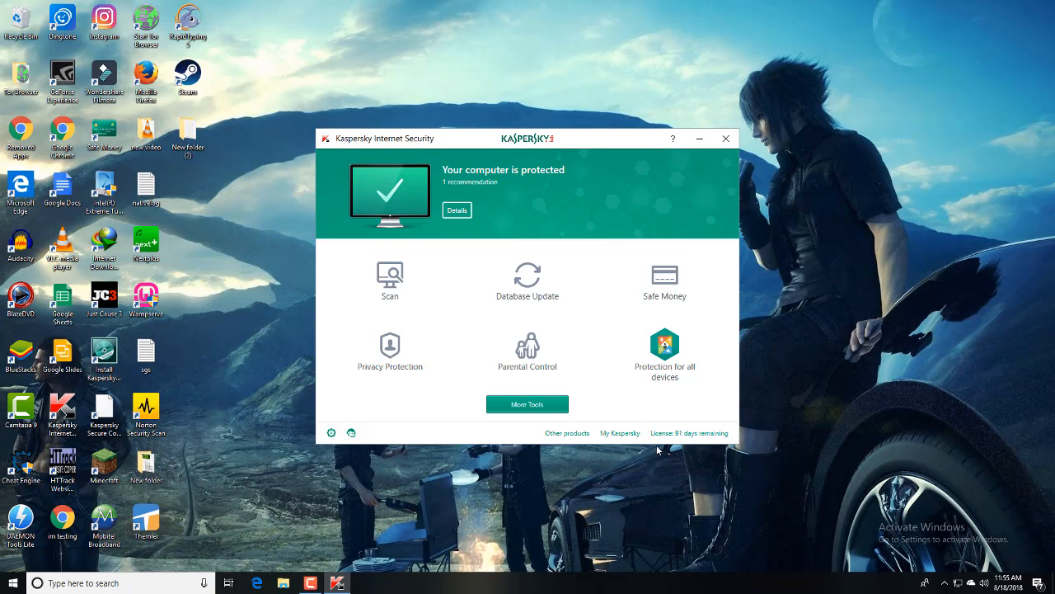
mouse_move(648, 443)
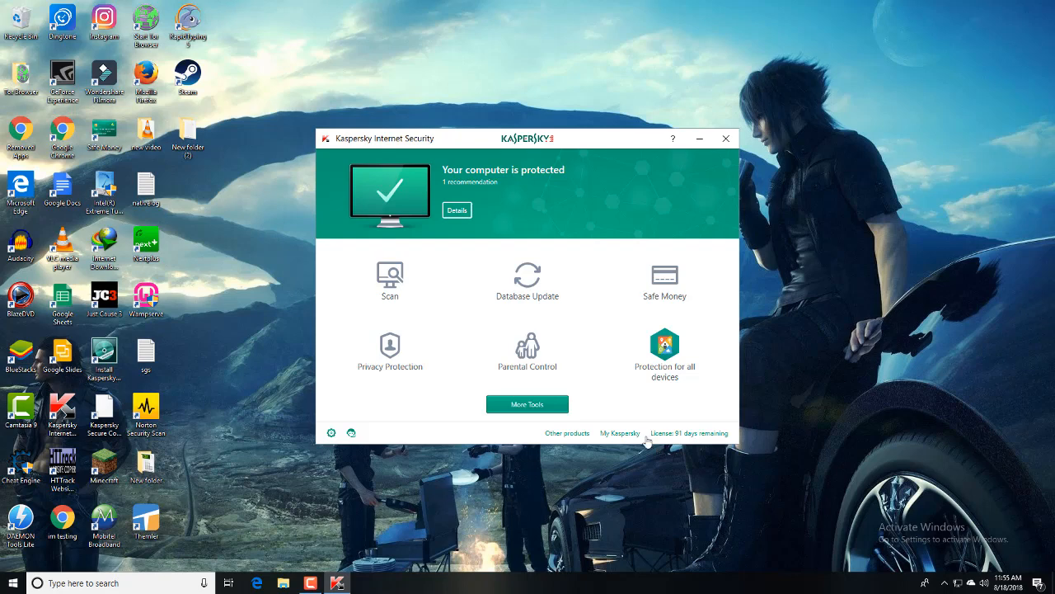
mouse_move(724, 445)
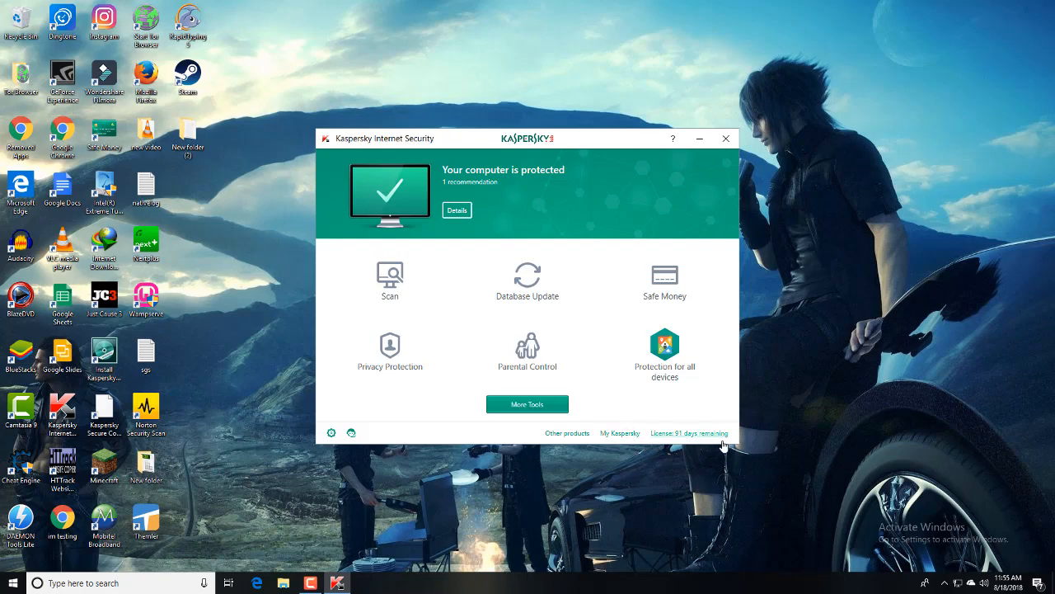
mouse_move(652, 435)
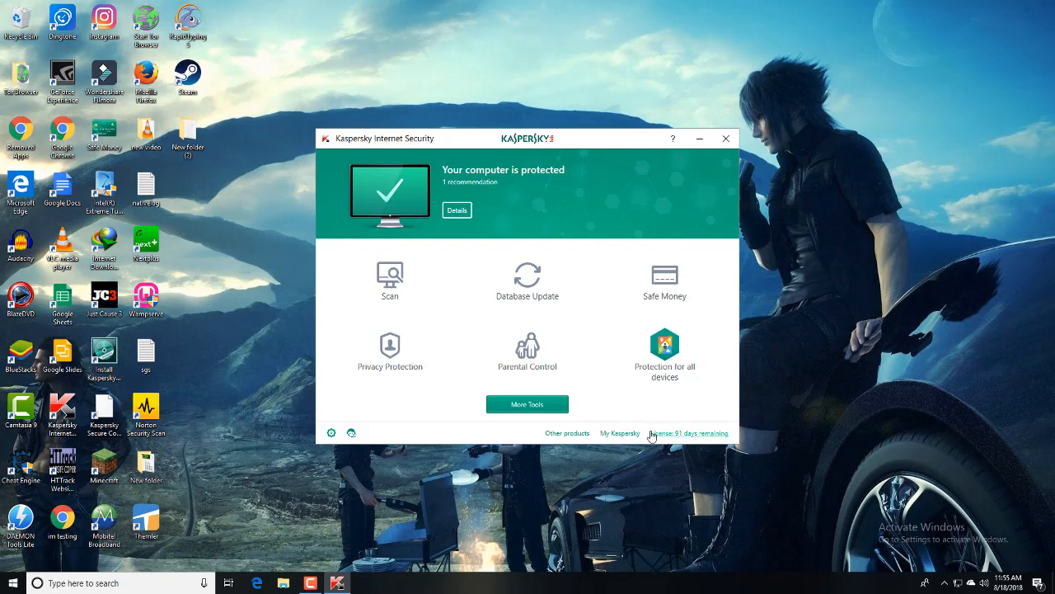
mouse_move(708, 399)
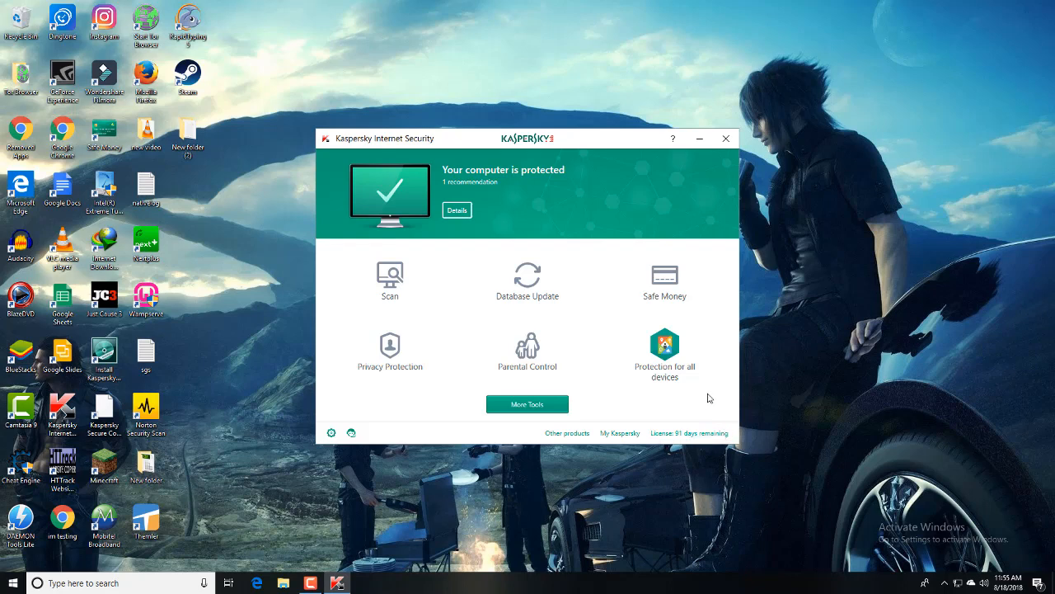
mouse_move(624, 412)
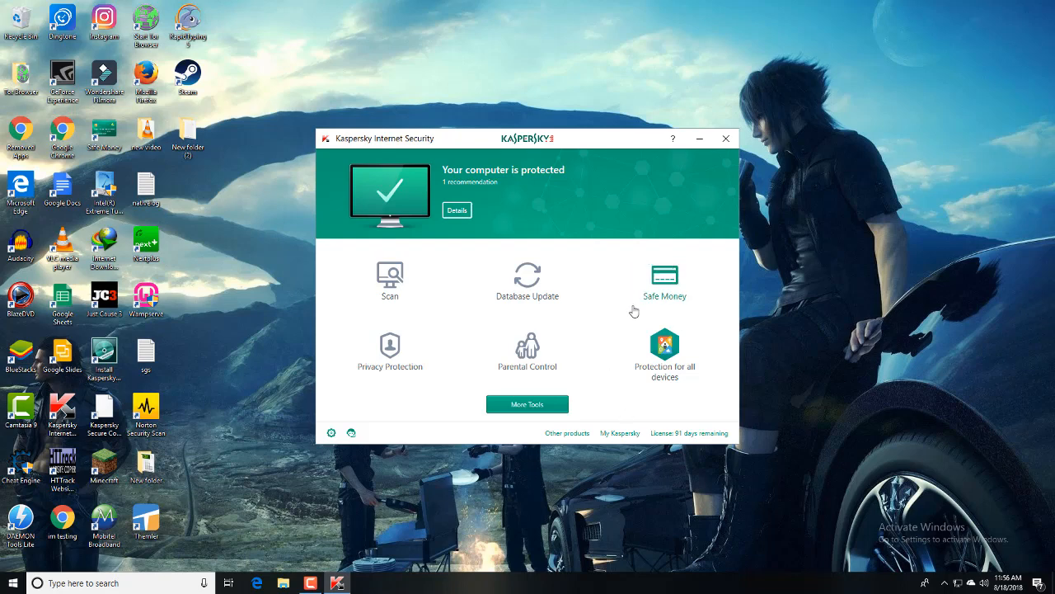
mouse_move(739, 152)
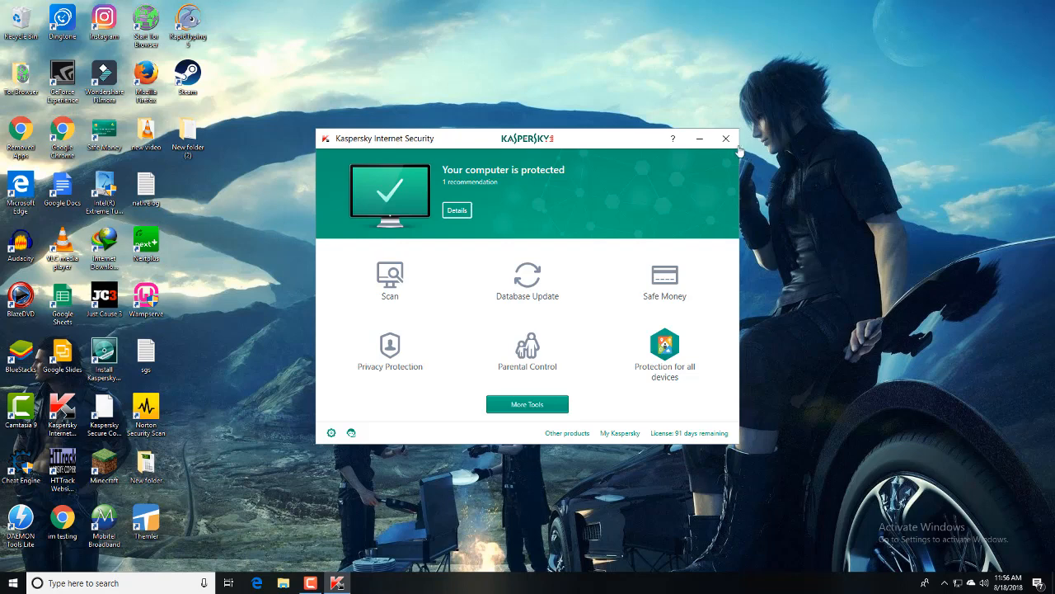
Close the Kaspersky window, leaving only the desktop
click(725, 138)
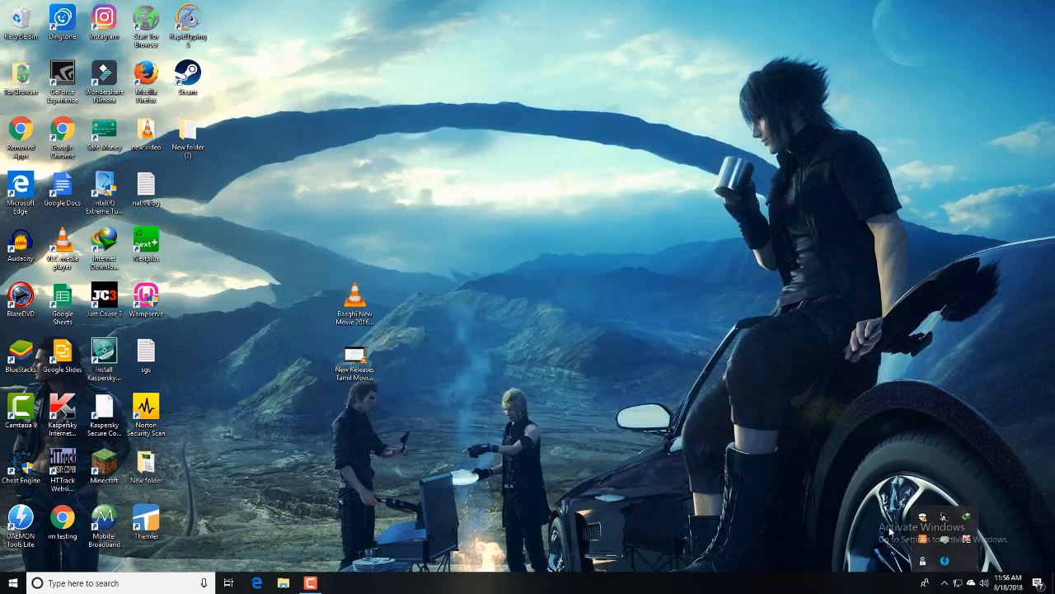
mouse_move(376, 544)
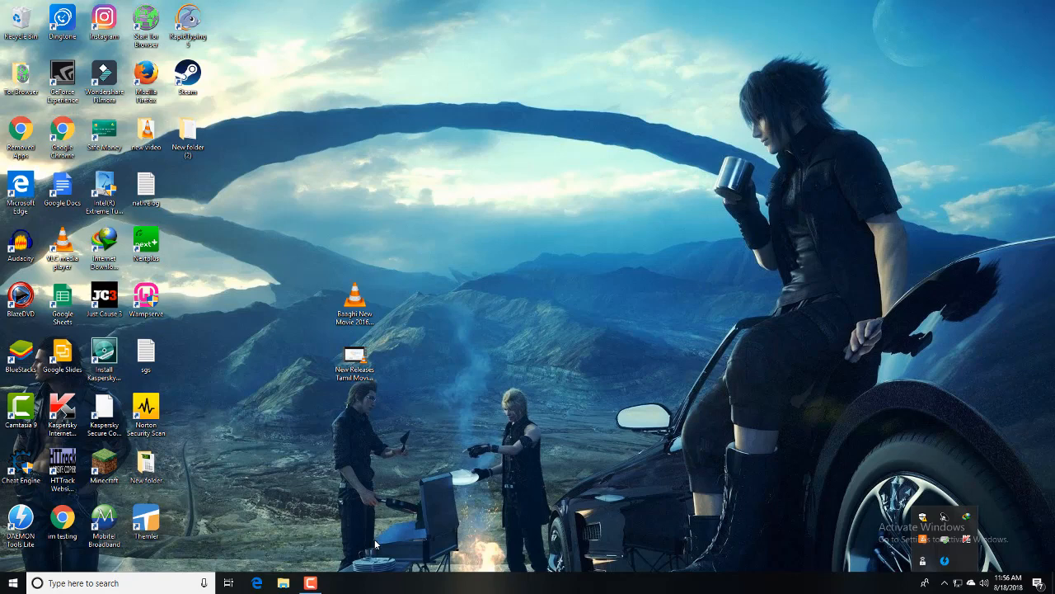